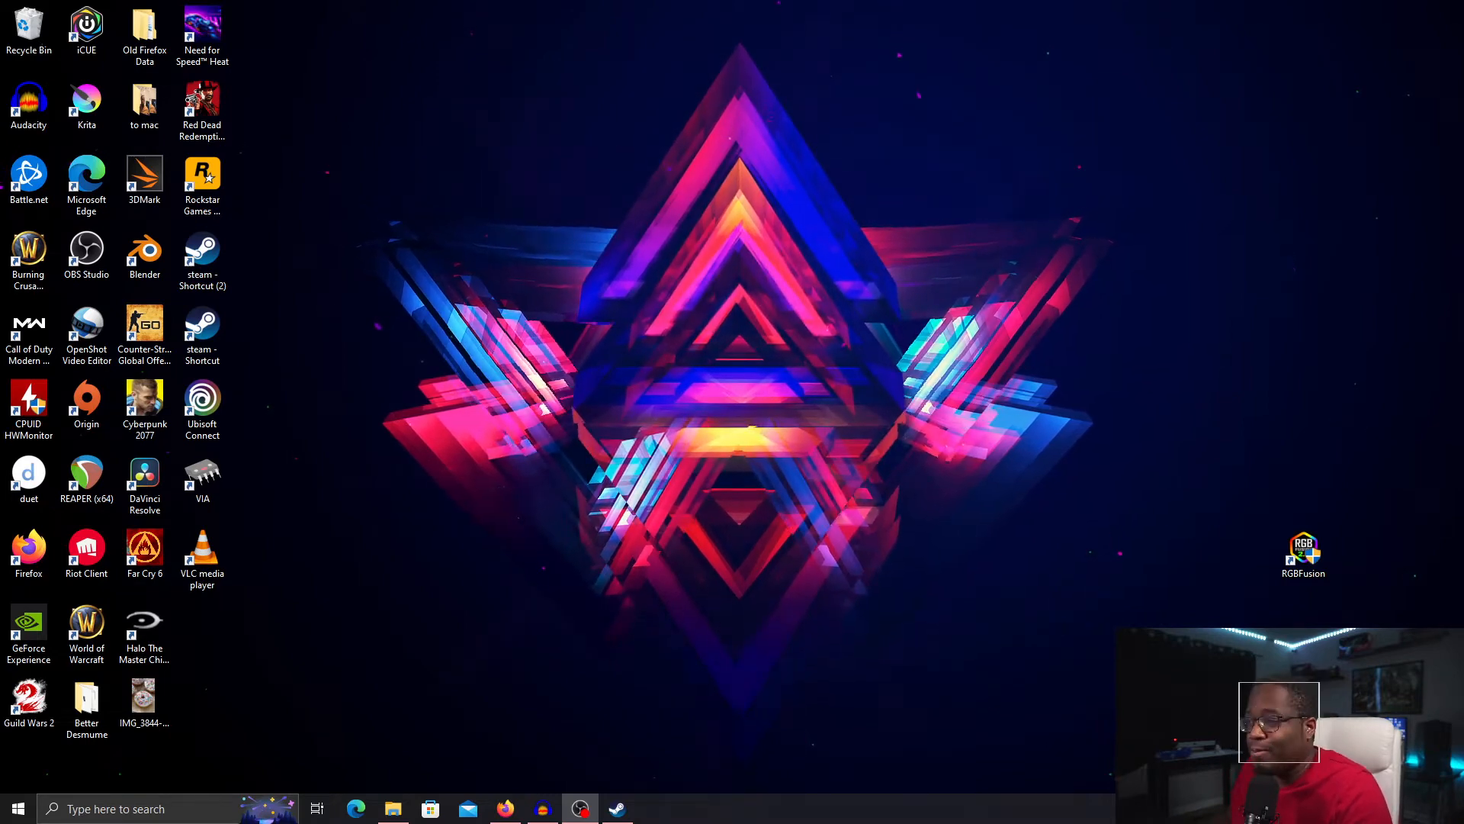
{"action": "mouse_move", "coordinate": [459, 714]}
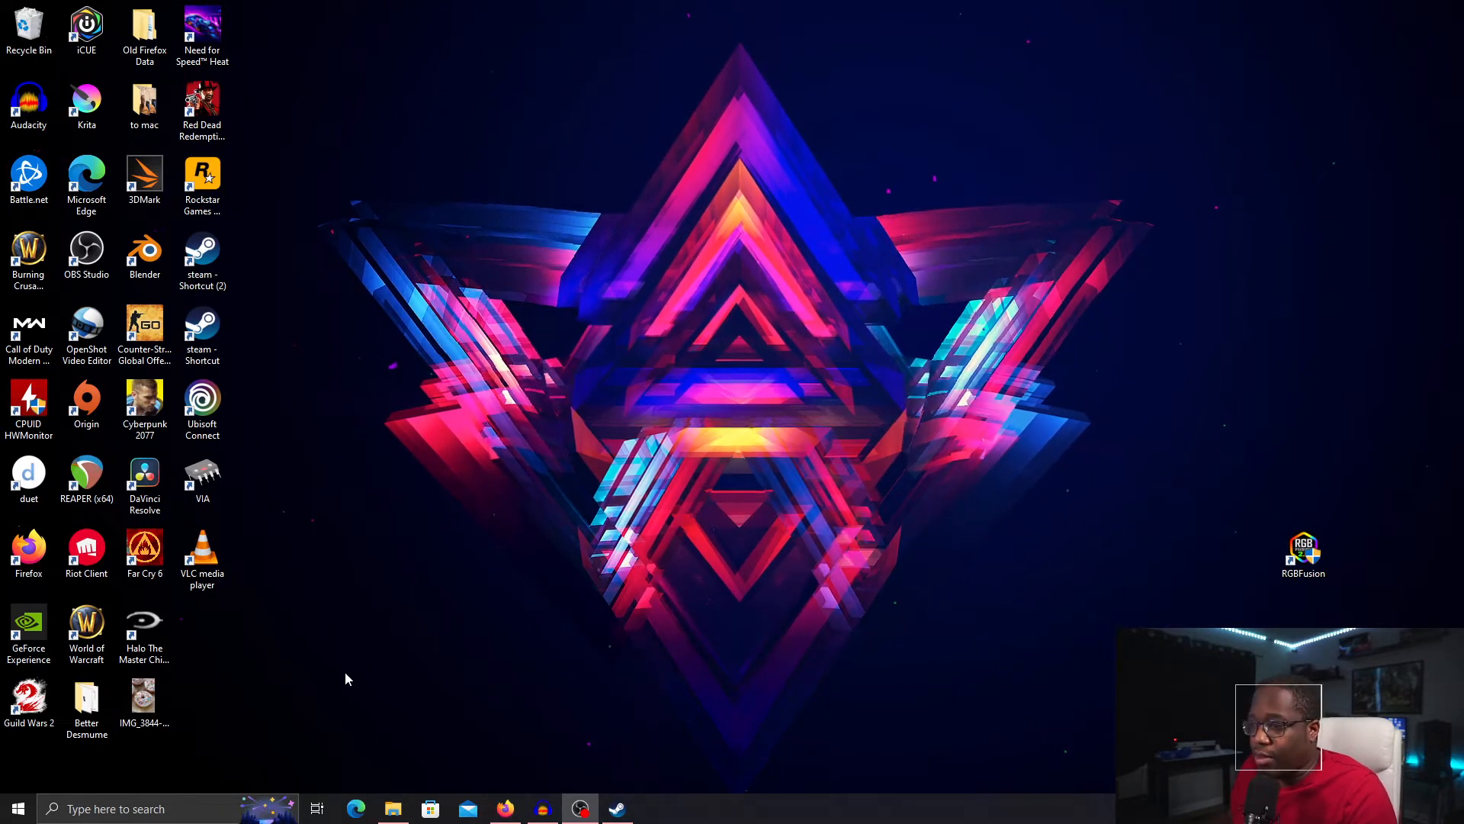
Step: Show the About page with the device and Windows specifications
{"action": "left_click", "coordinate": [28, 704]}
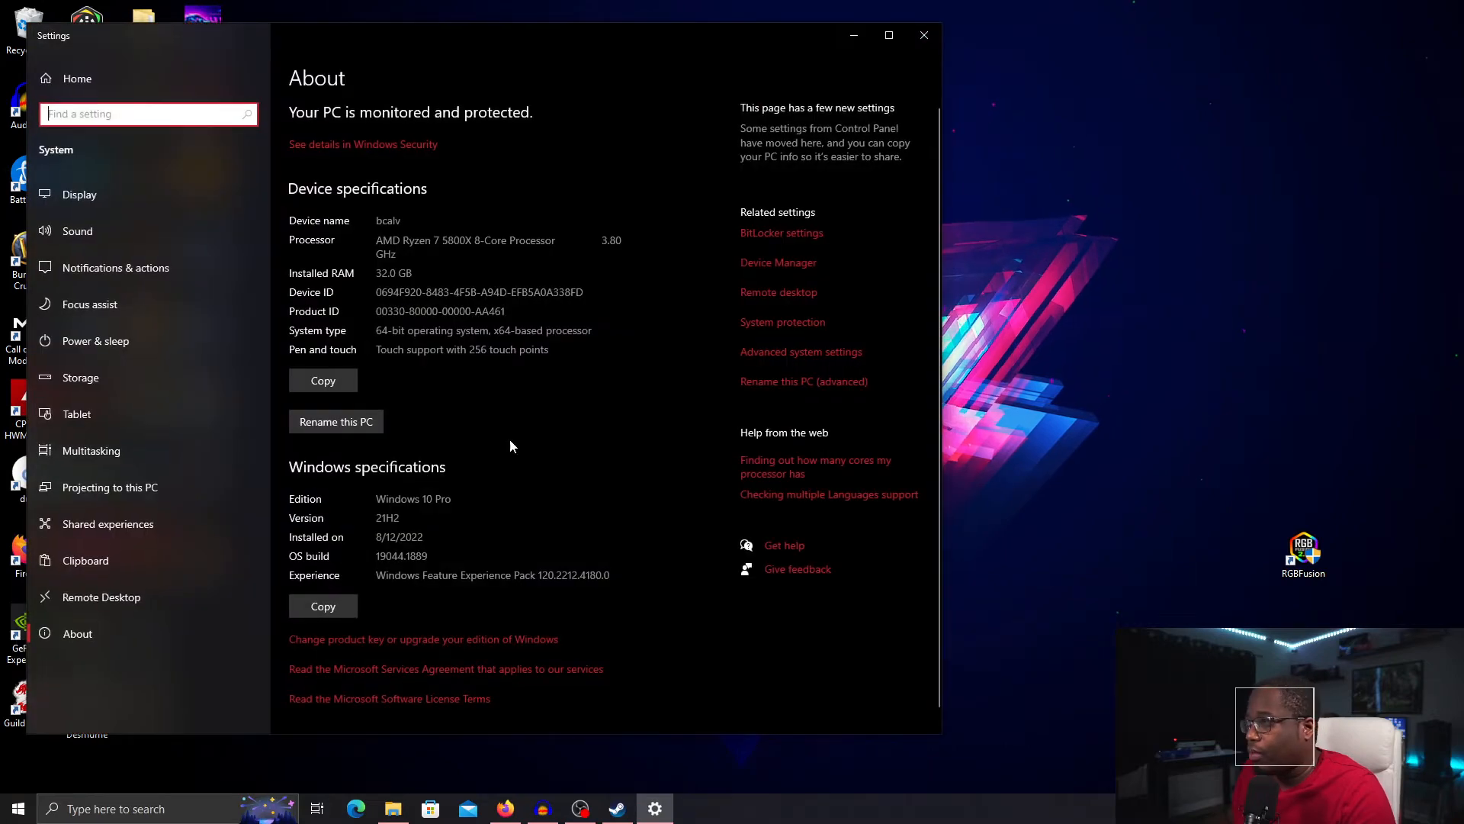
Step: Bring up System Properties on its Advanced tab after glancing at Computer Name
{"action": "left_click", "coordinate": [799, 351]}
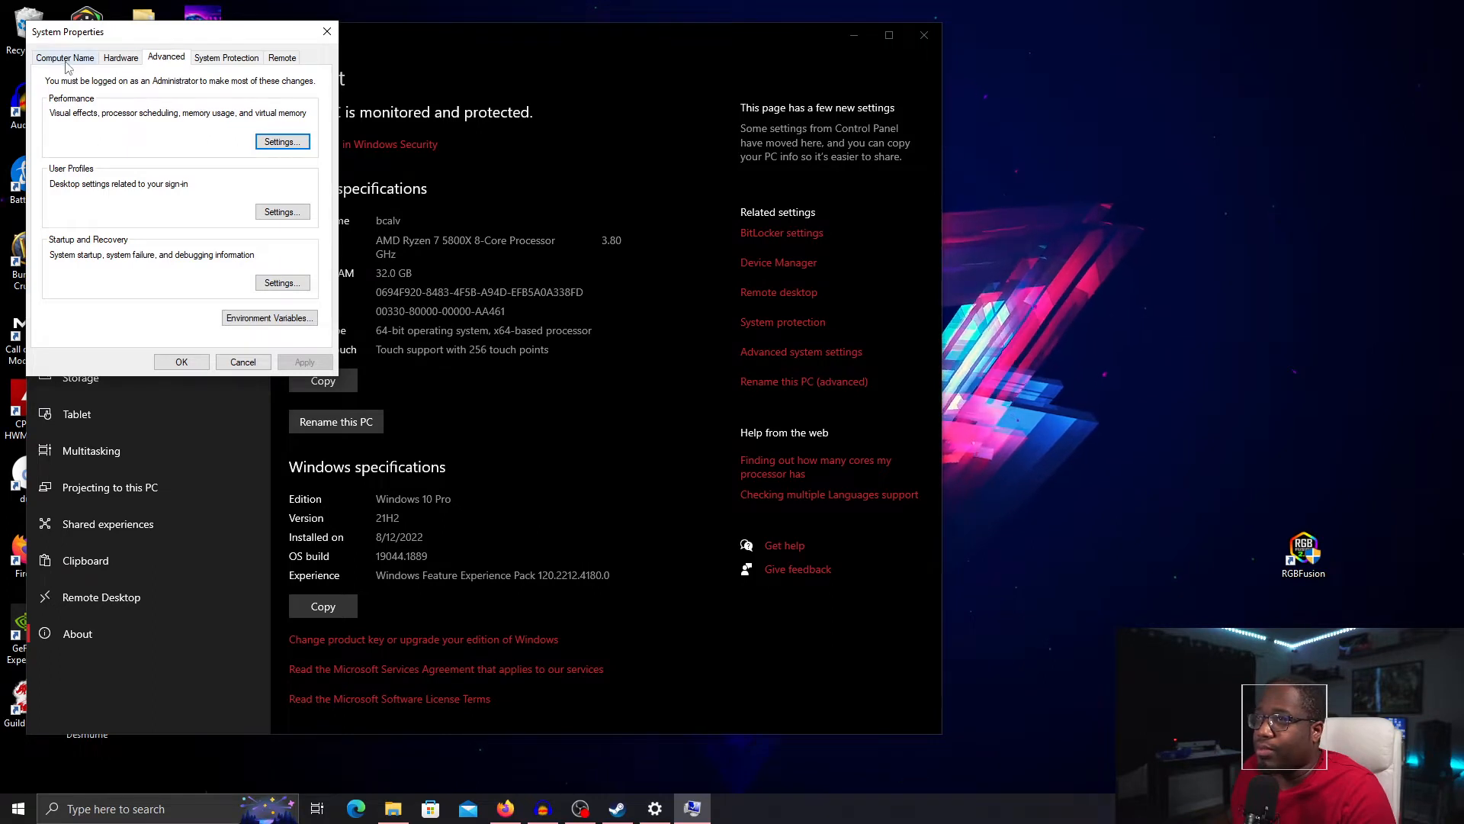
{"action": "left_click", "coordinate": [64, 57]}
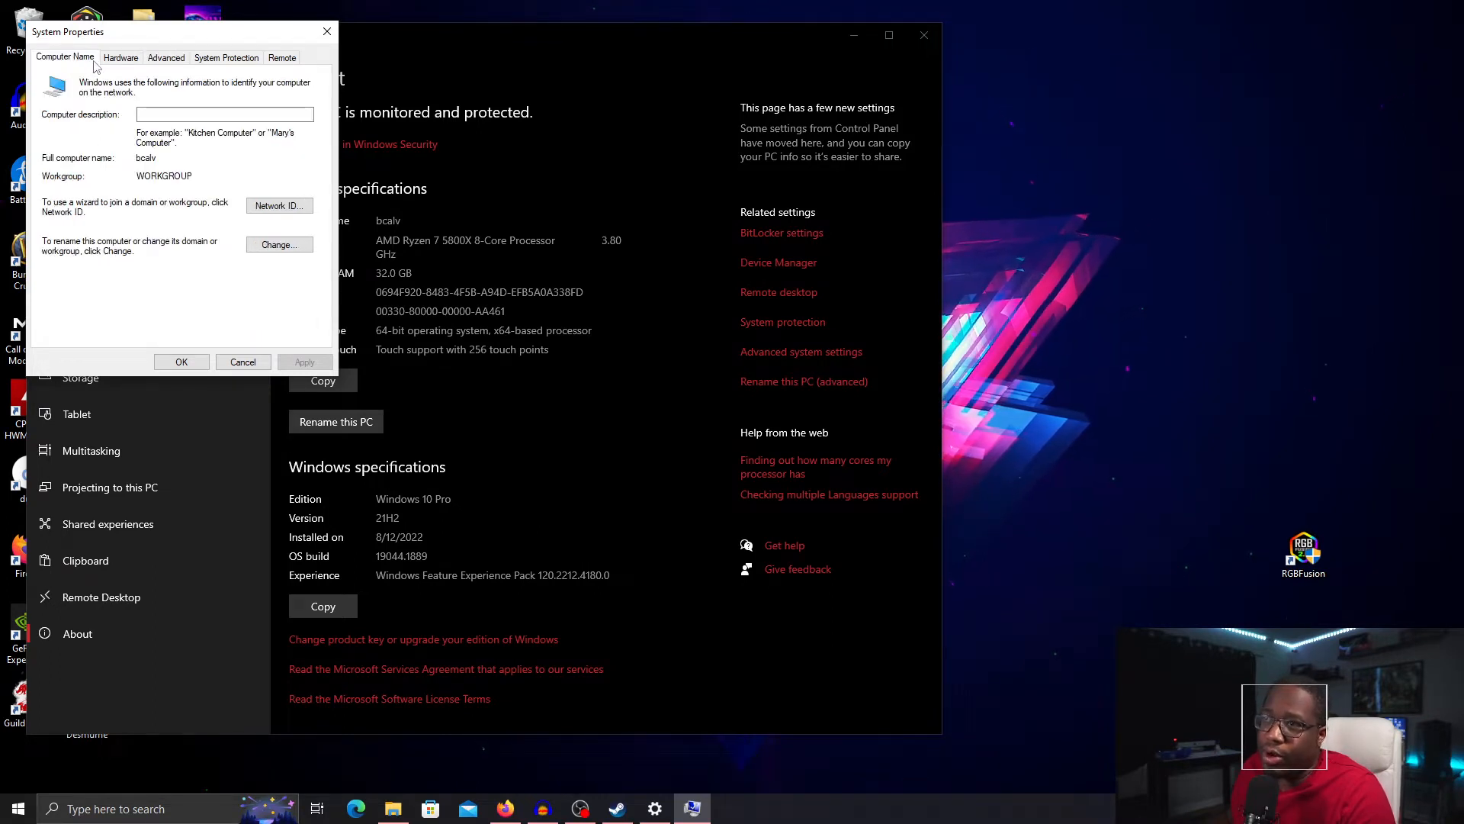
{"action": "left_click", "coordinate": [165, 57]}
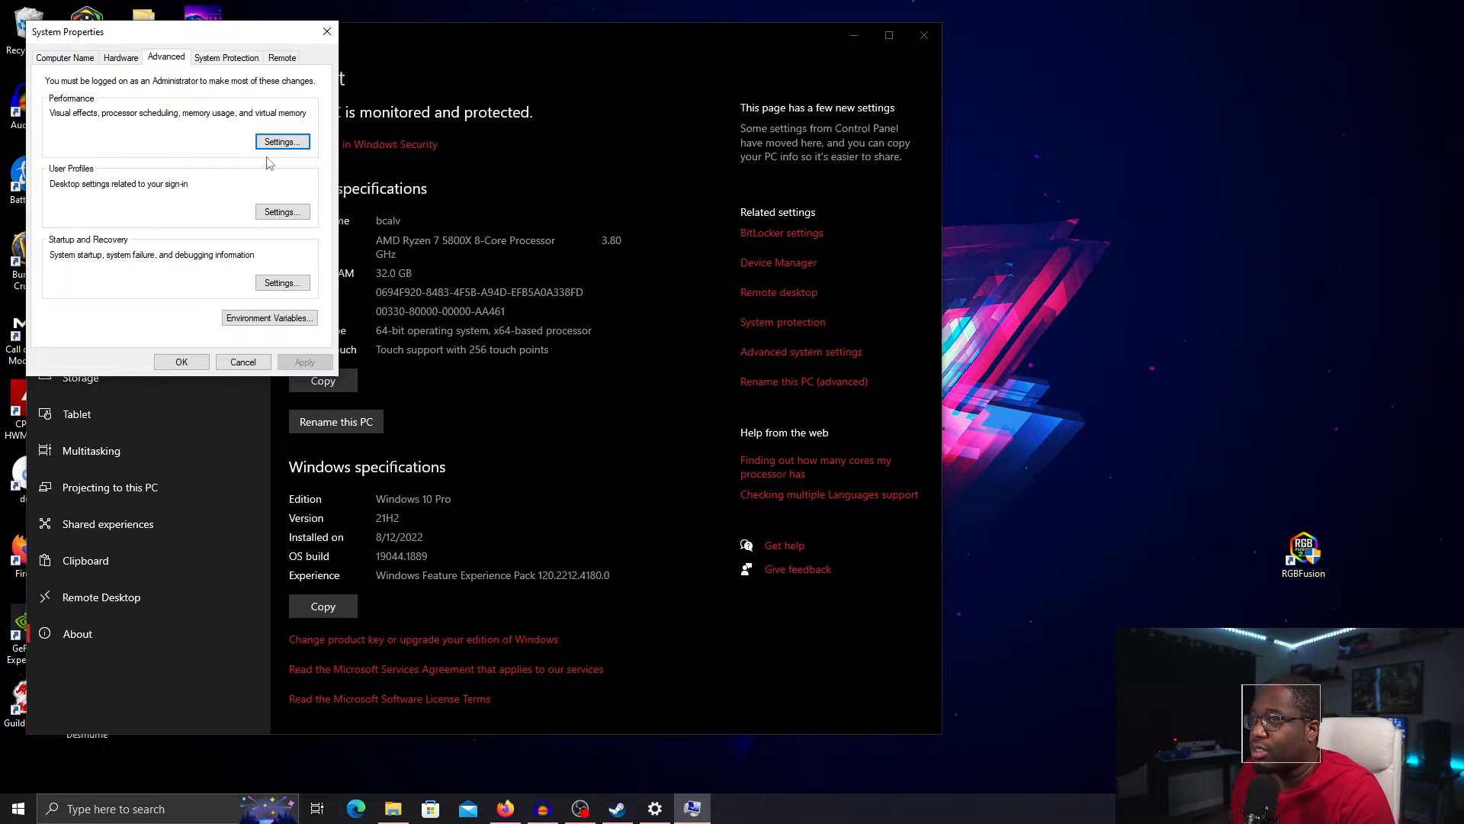
Step: Reach the Virtual Memory settings via Performance Options' Advanced tab
{"action": "left_click", "coordinate": [281, 141]}
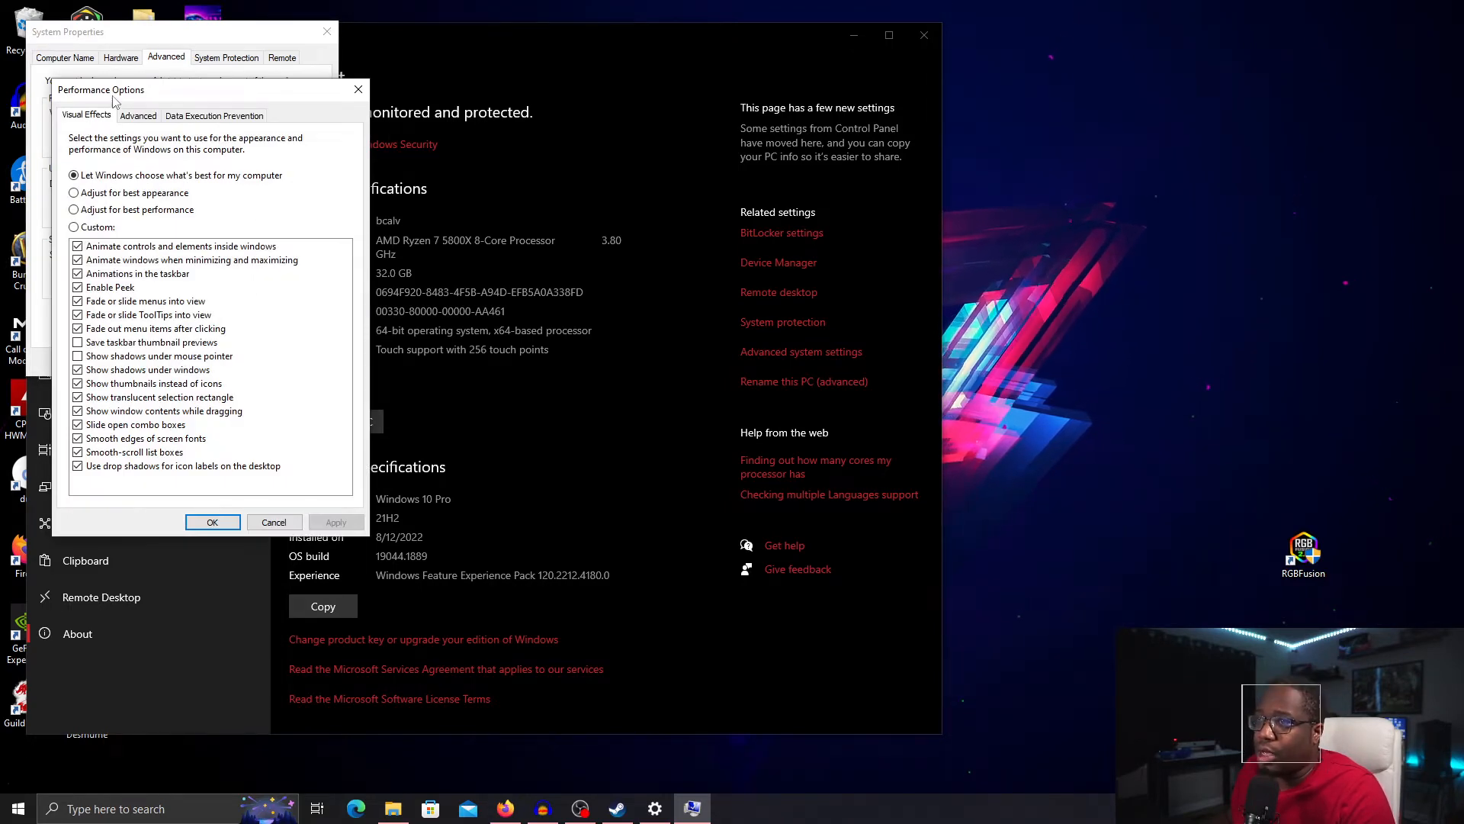
{"action": "left_click", "coordinate": [137, 114]}
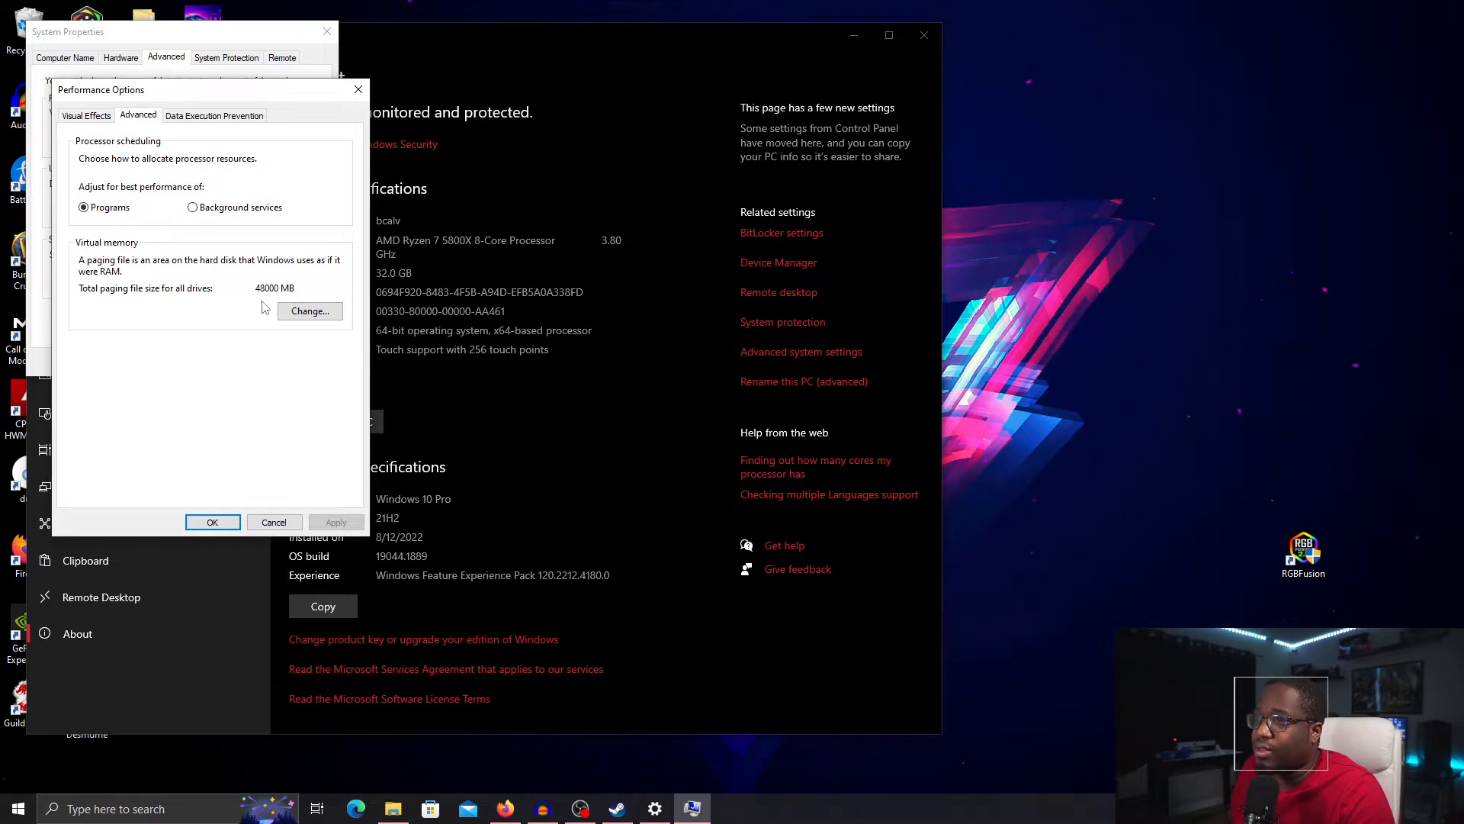
{"action": "left_click", "coordinate": [310, 311]}
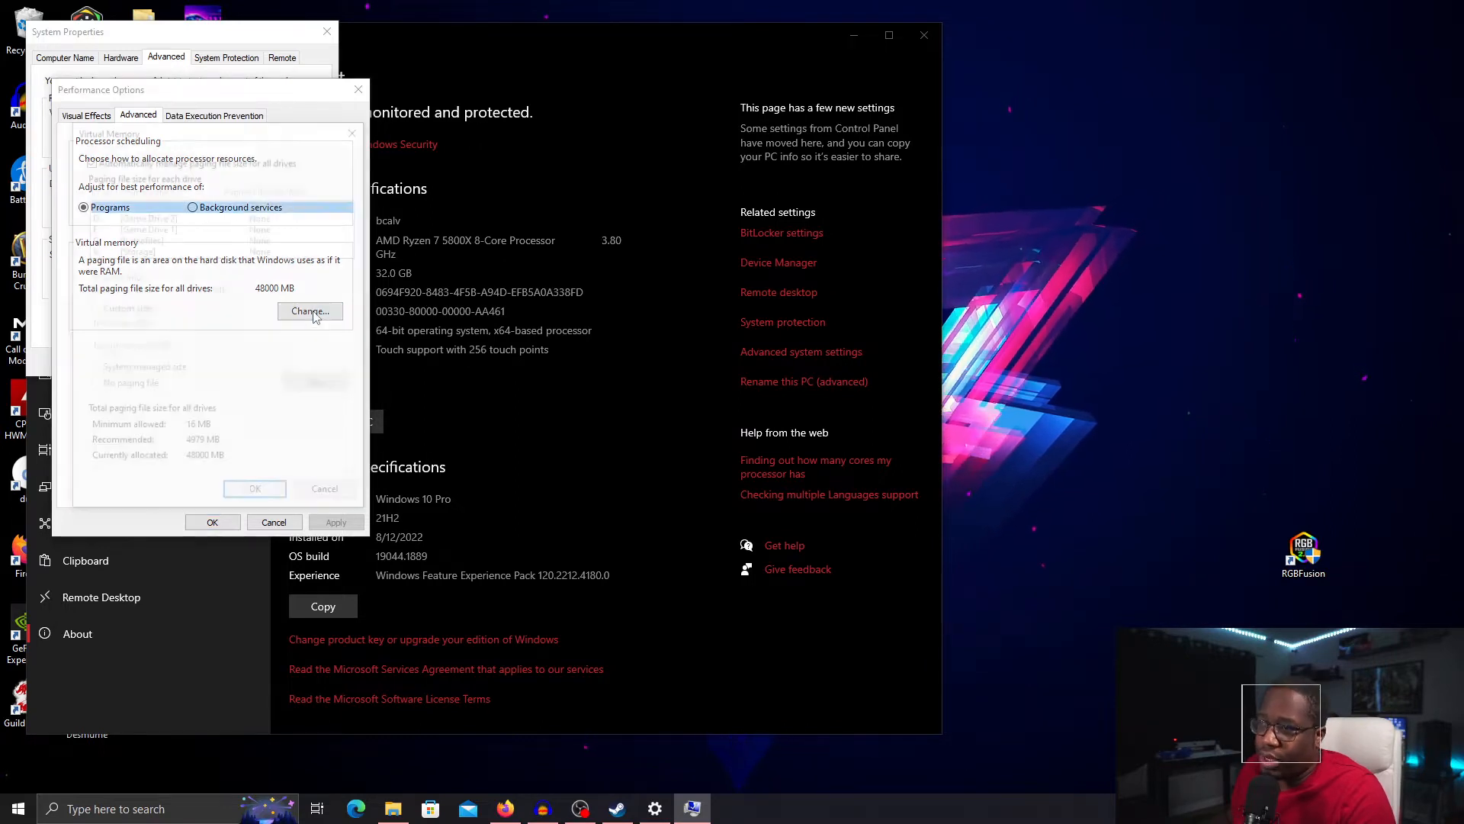
{"action": "left_click", "coordinate": [310, 311]}
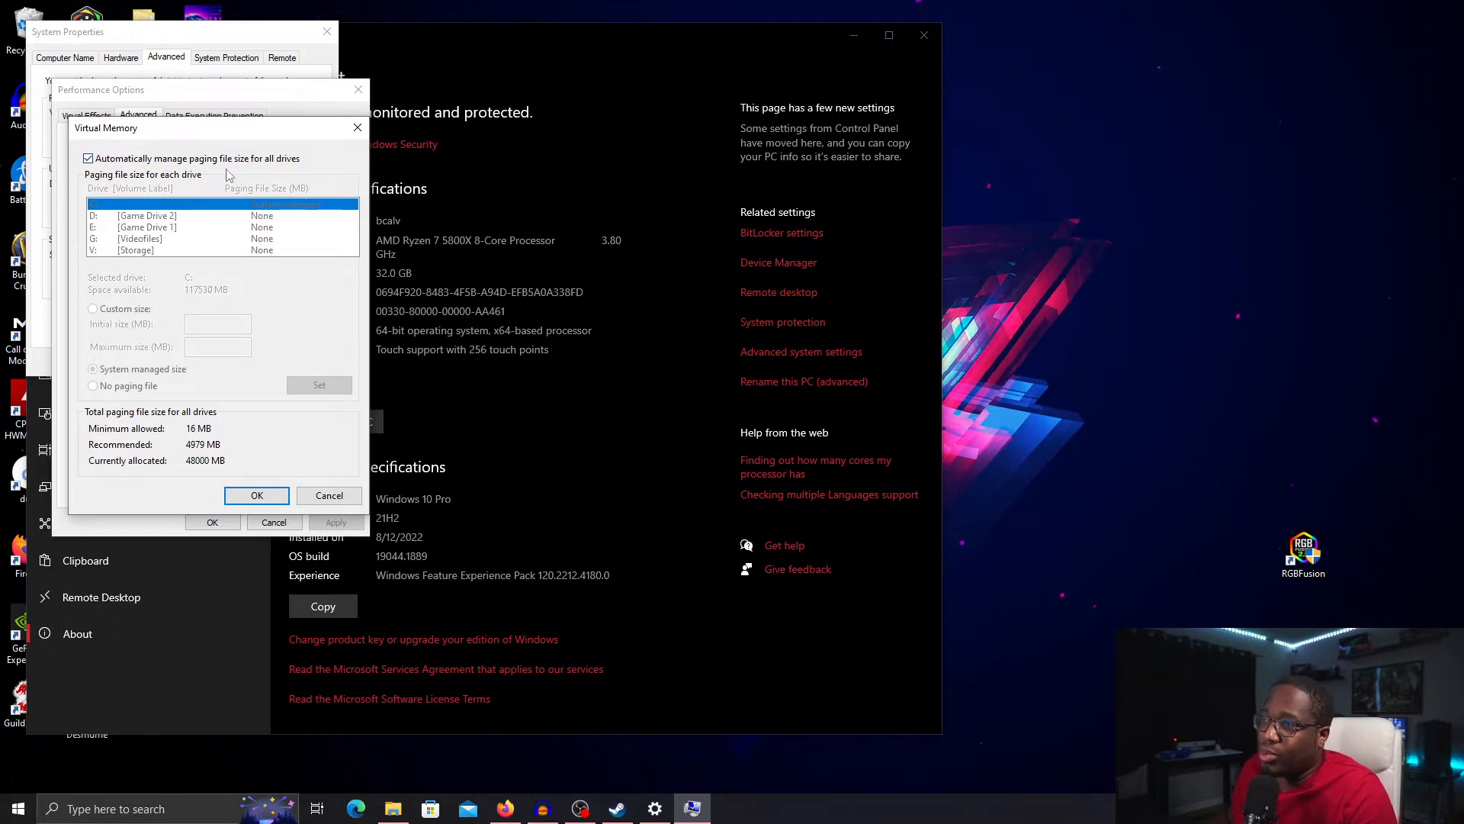
Step: Turn off automatic paging file management and choose Custom size for drive C
{"action": "left_click", "coordinate": [89, 157]}
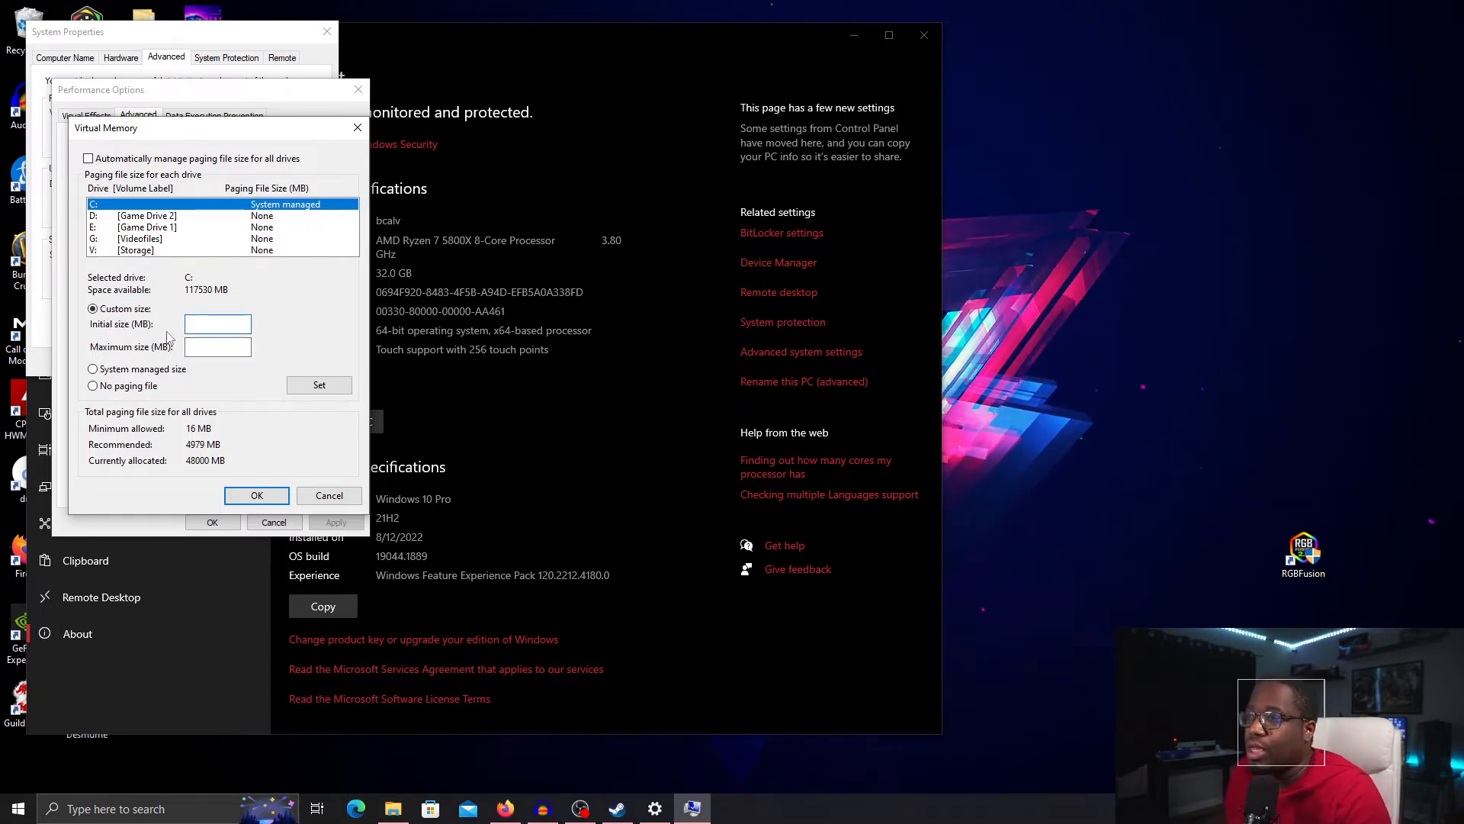
{"action": "left_click", "coordinate": [218, 323]}
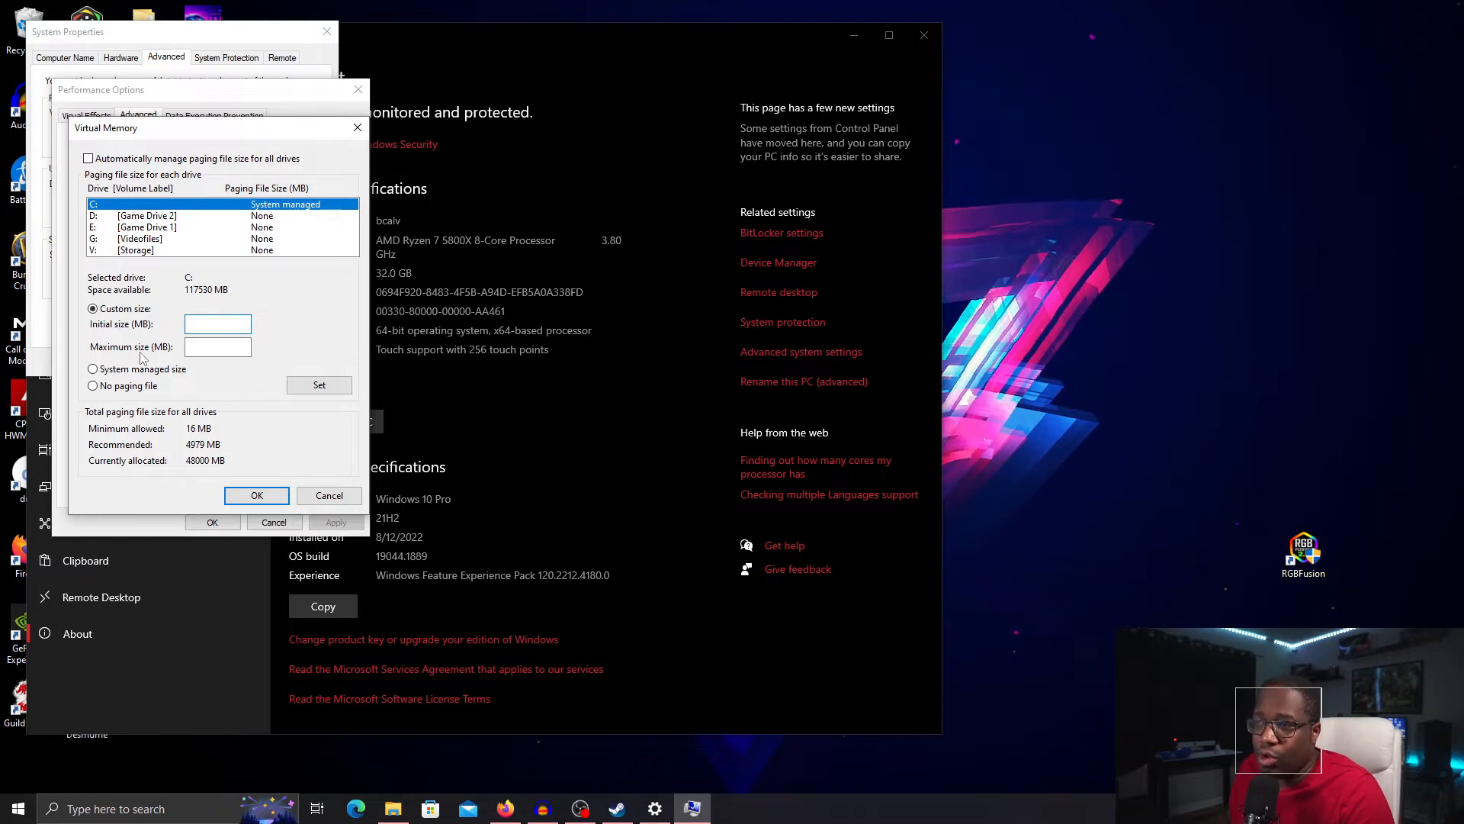
{"action": "left_click", "coordinate": [218, 346]}
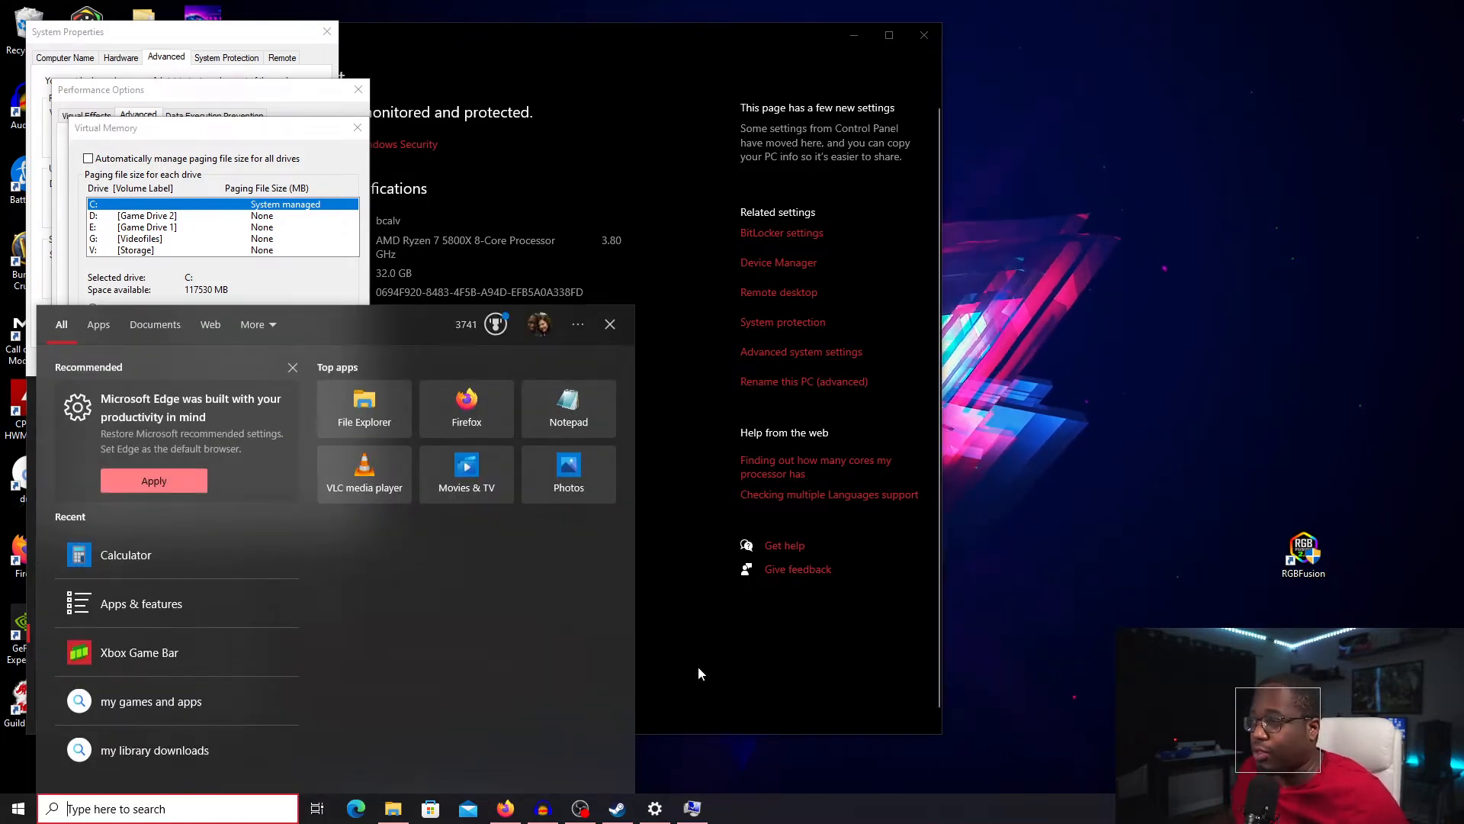
Step: Check installed memory in Task Manager's Performance view (32 GB), then close it
{"action": "right_click", "coordinate": [734, 808]}
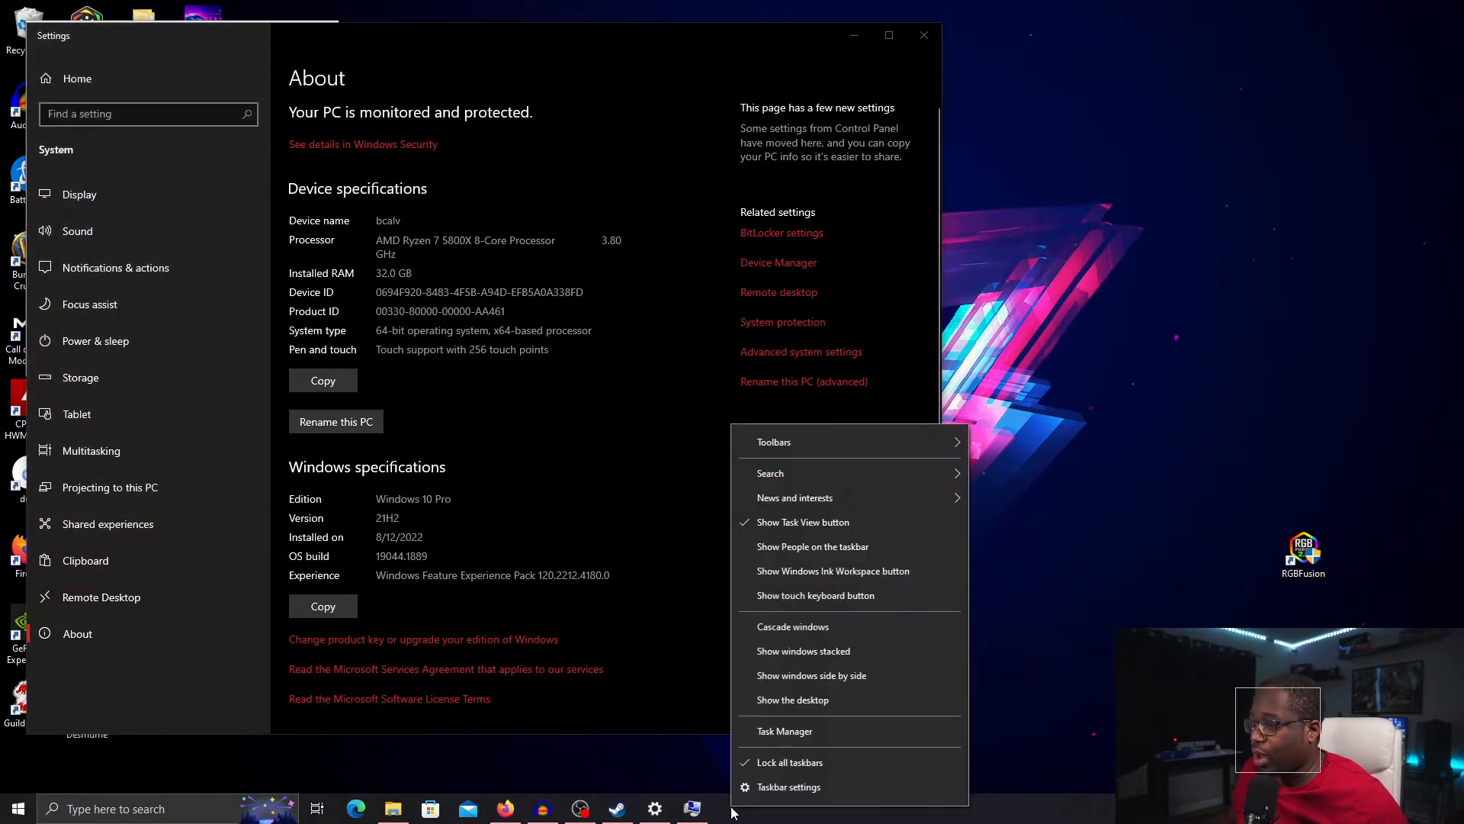
{"action": "mouse_move", "coordinate": [802, 649]}
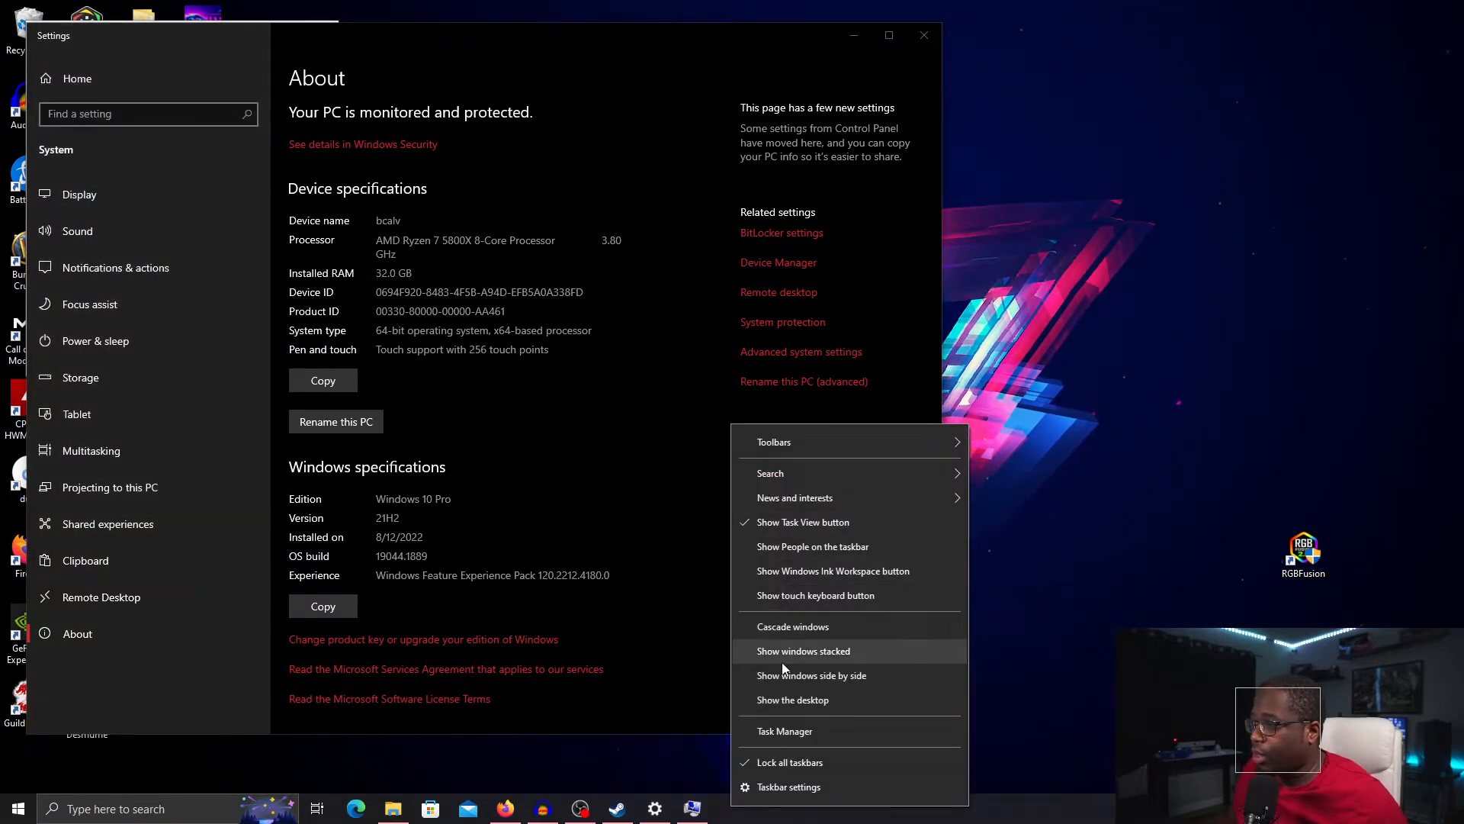
{"action": "left_click", "coordinate": [784, 731]}
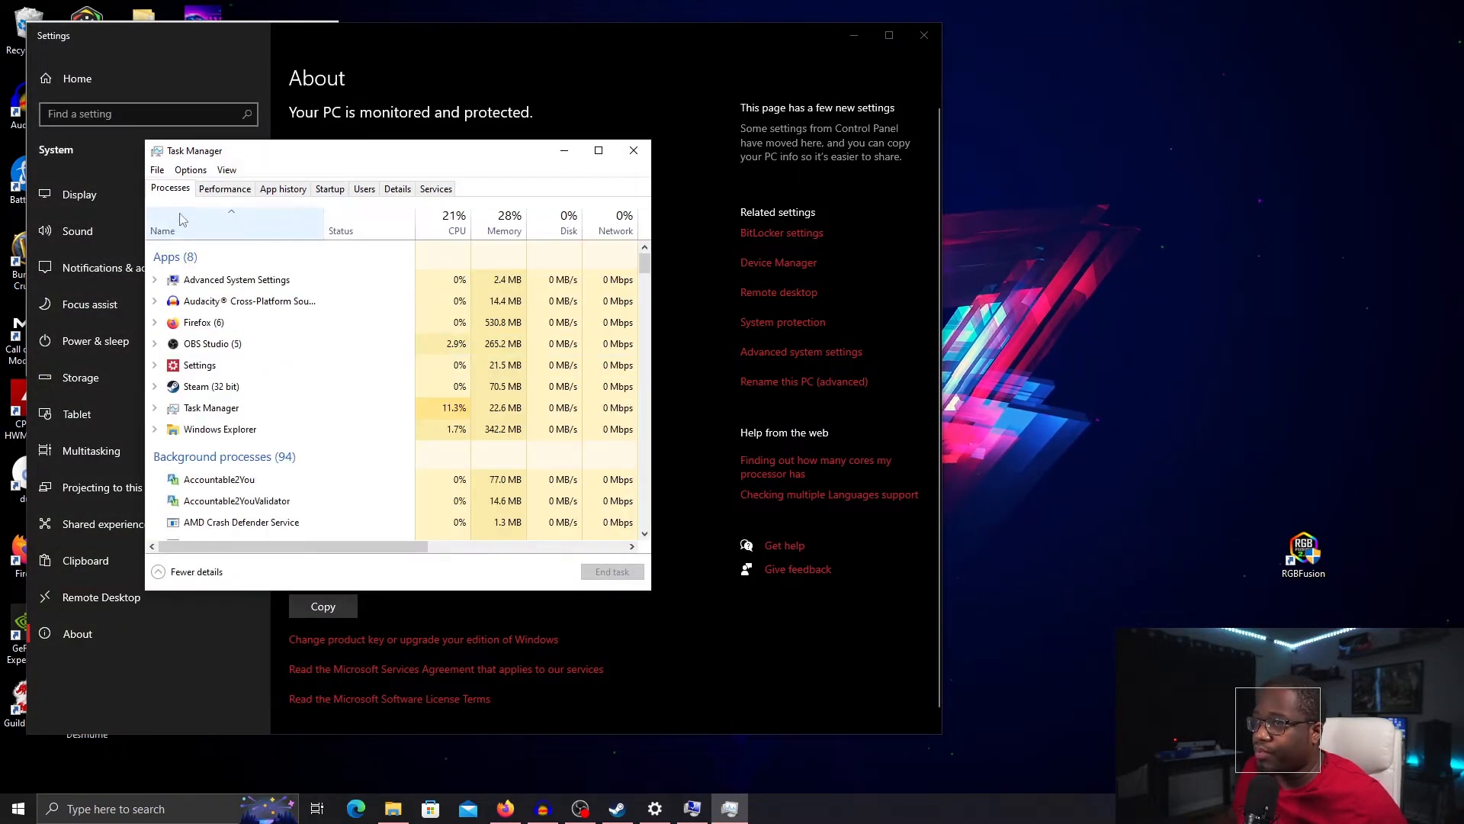
{"action": "left_click", "coordinate": [224, 189]}
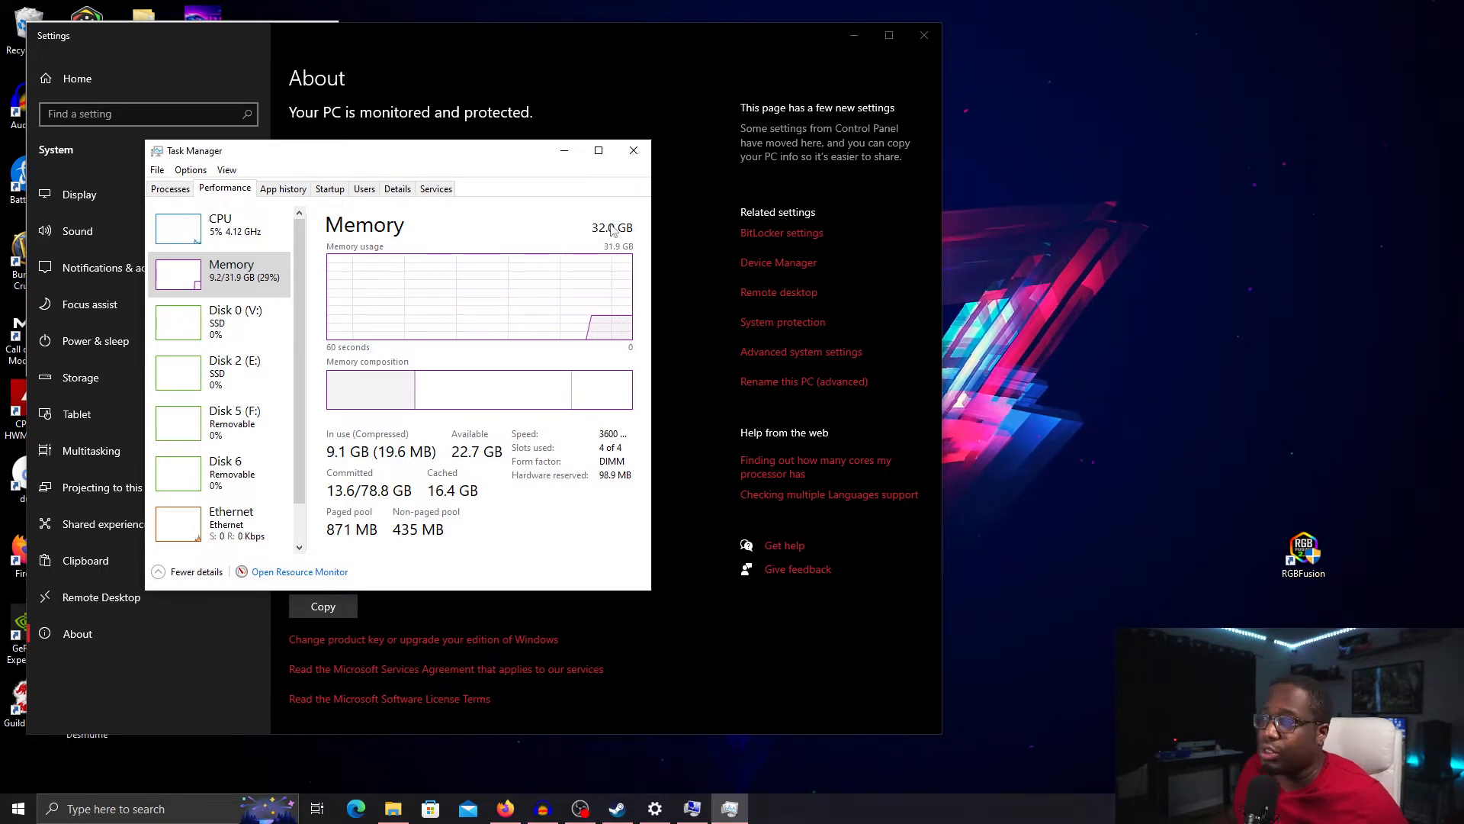
{"action": "left_click", "coordinate": [633, 151]}
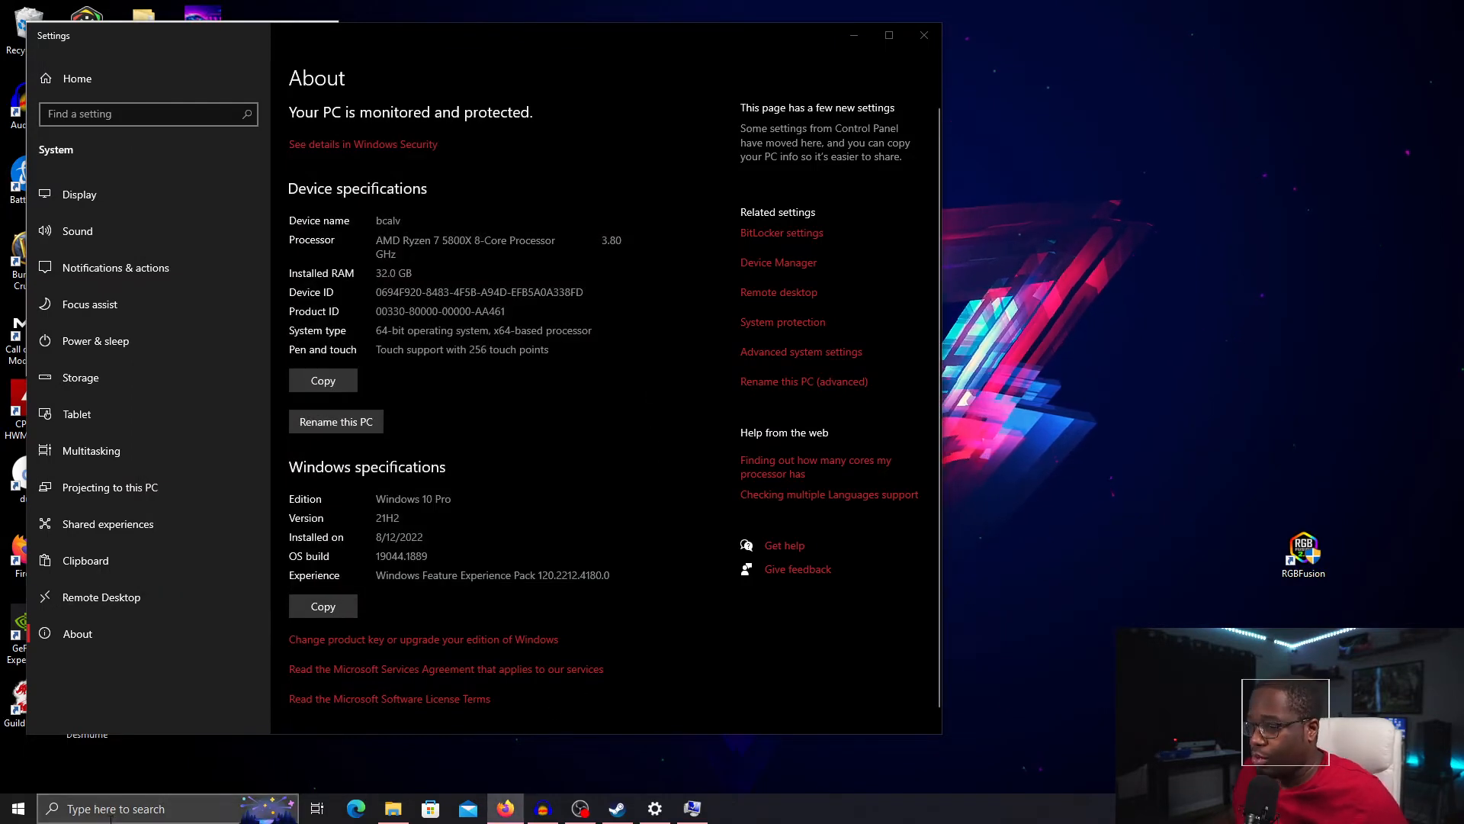
Step: Compute 32000 × 1.5 = 48,000 in Calculator
{"action": "type", "text": "ca"}
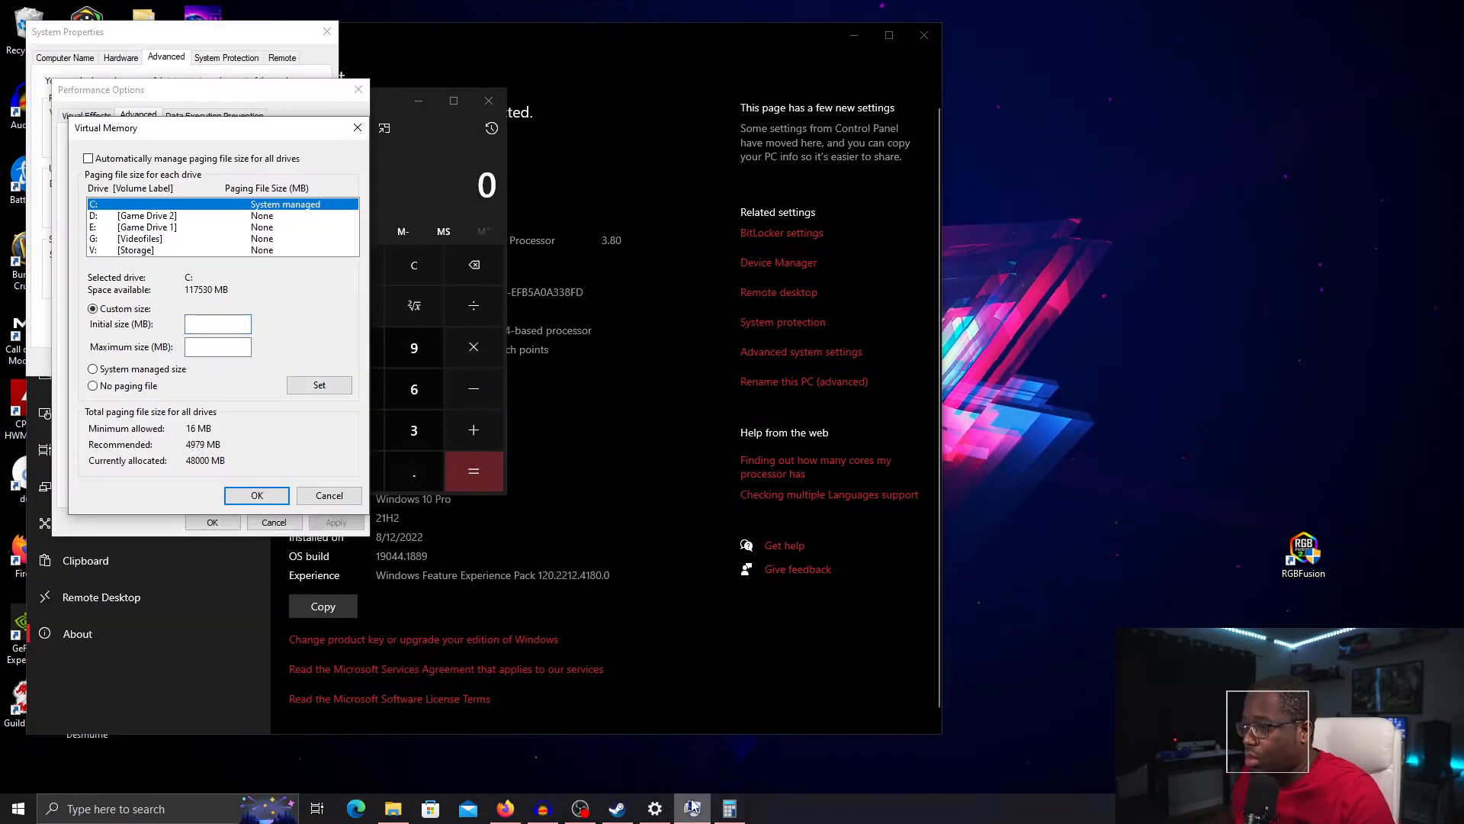
{"action": "left_click", "coordinate": [218, 323]}
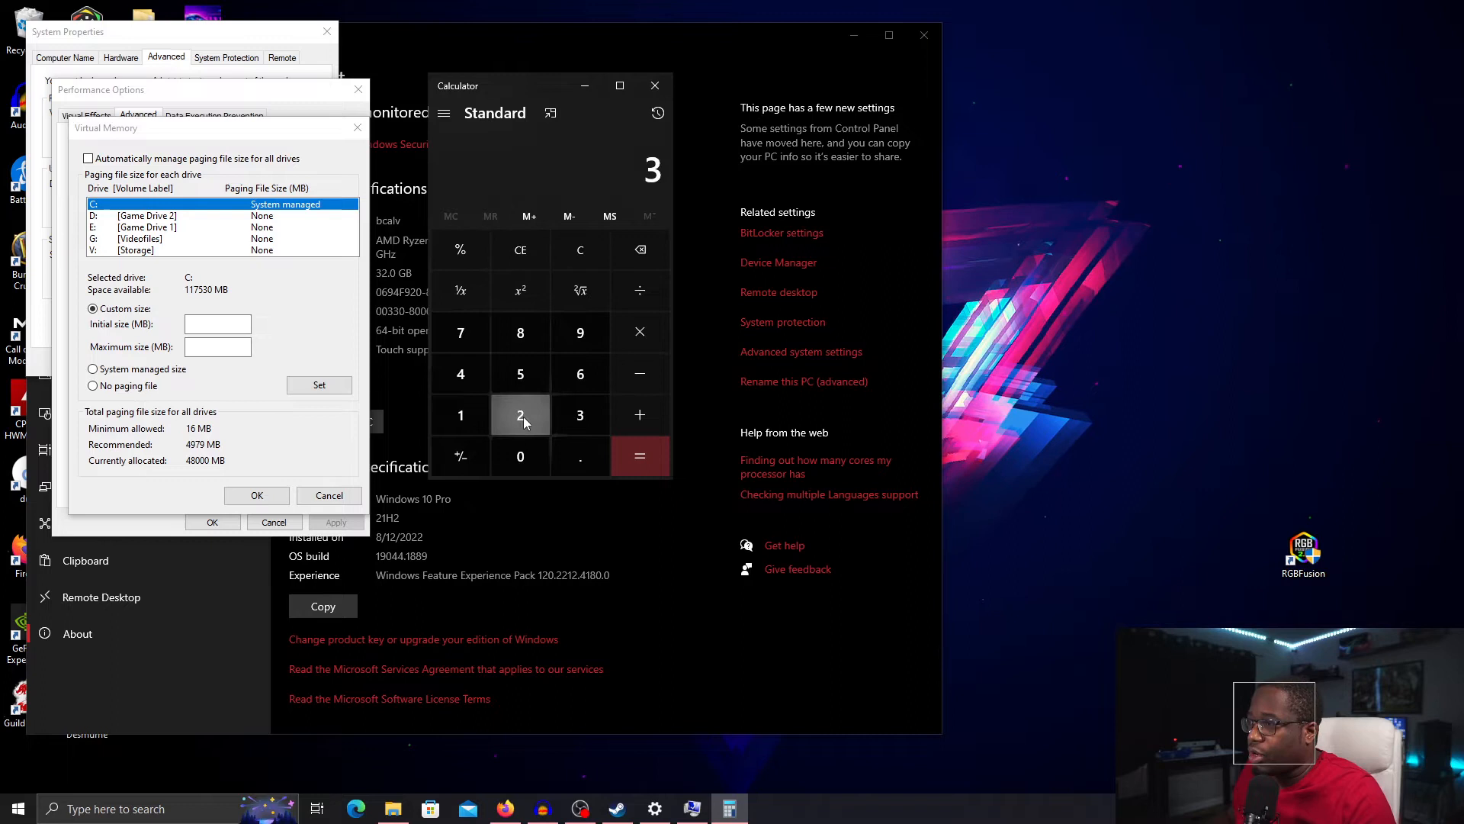
{"action": "left_click", "coordinate": [520, 456]}
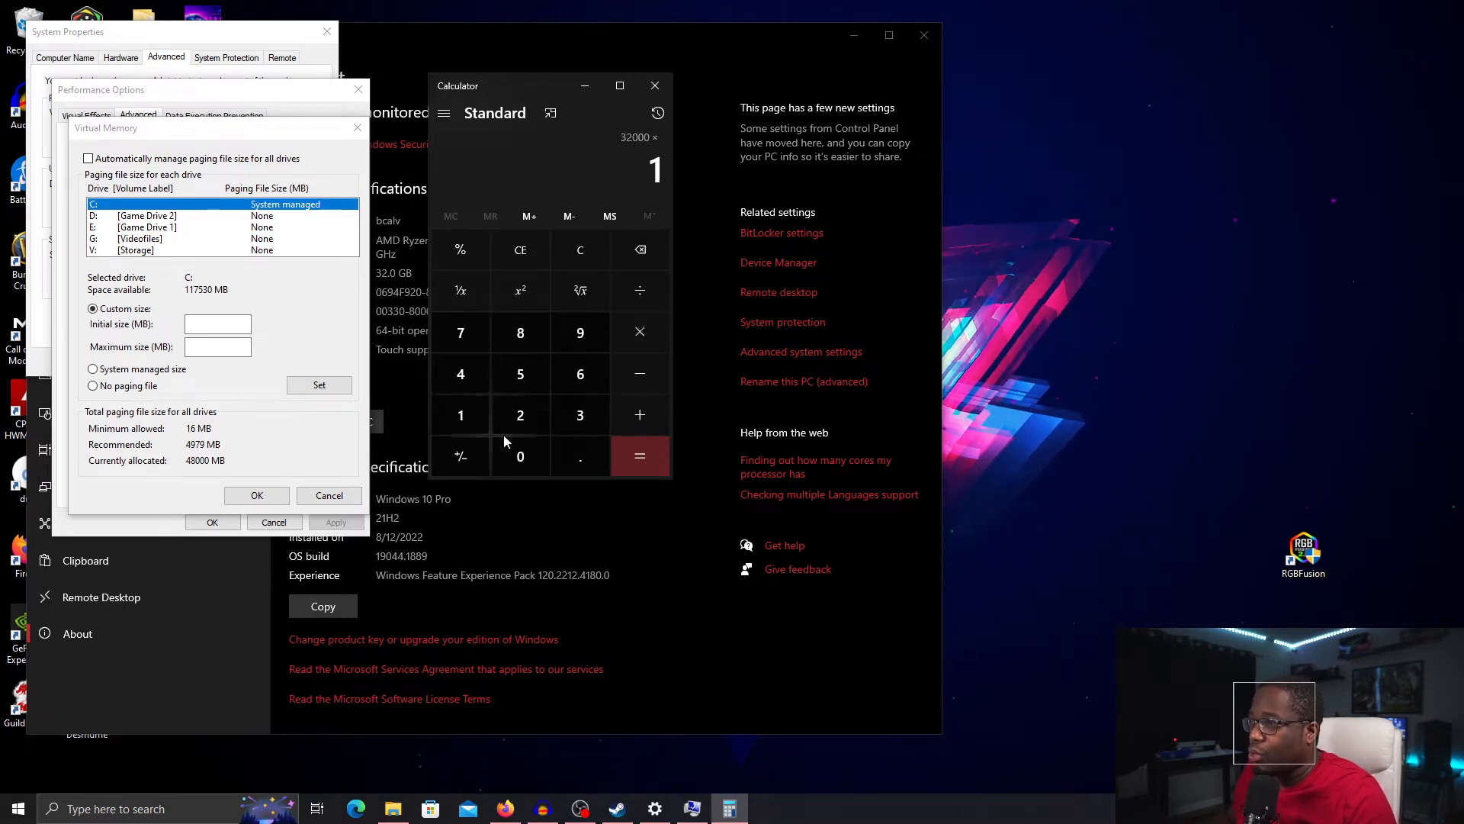
{"action": "left_click", "coordinate": [639, 456]}
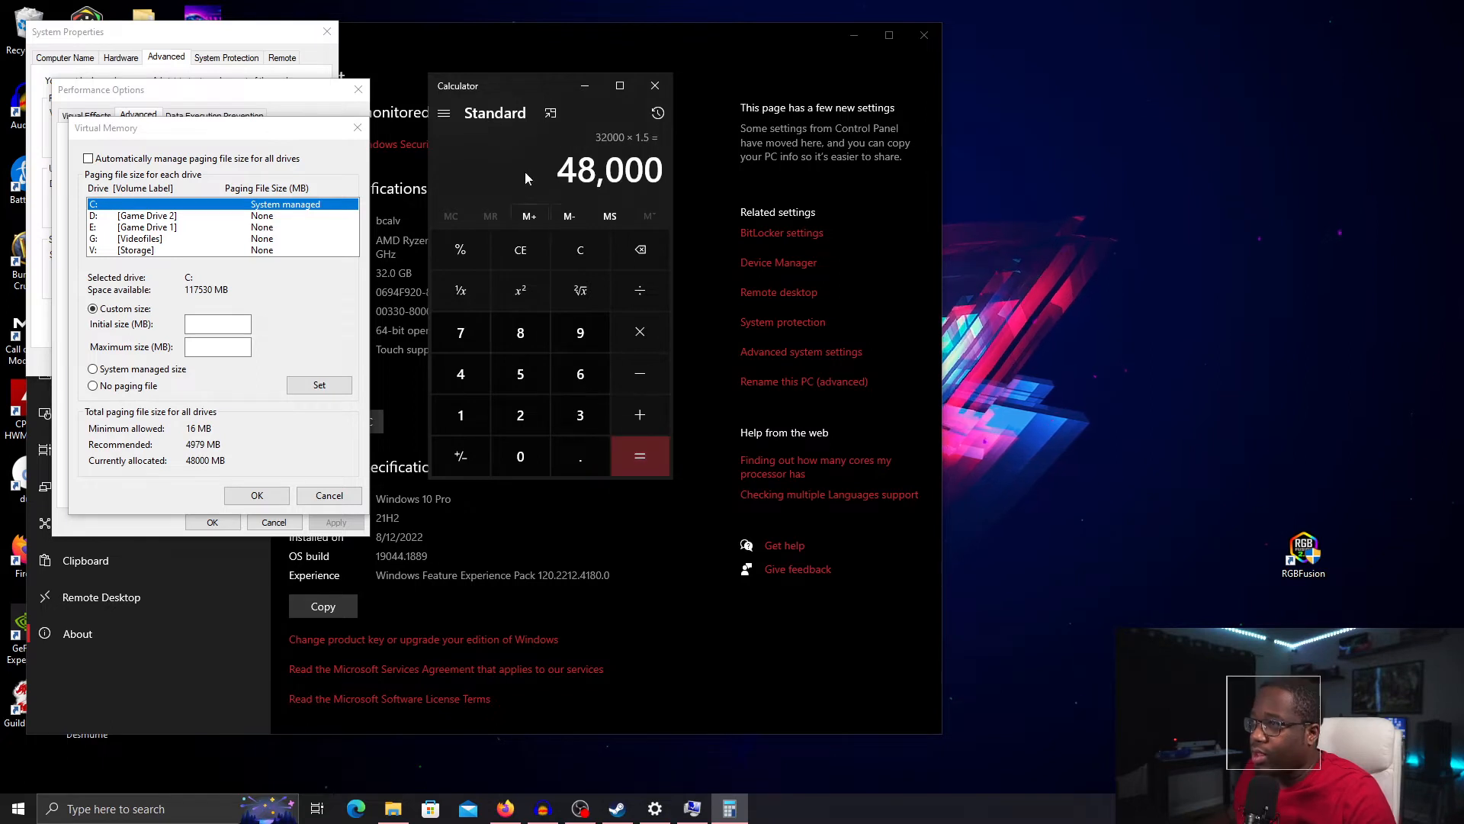
Step: Enter 48000 MB as drive C's initial paging file size
{"action": "left_click", "coordinate": [218, 324]}
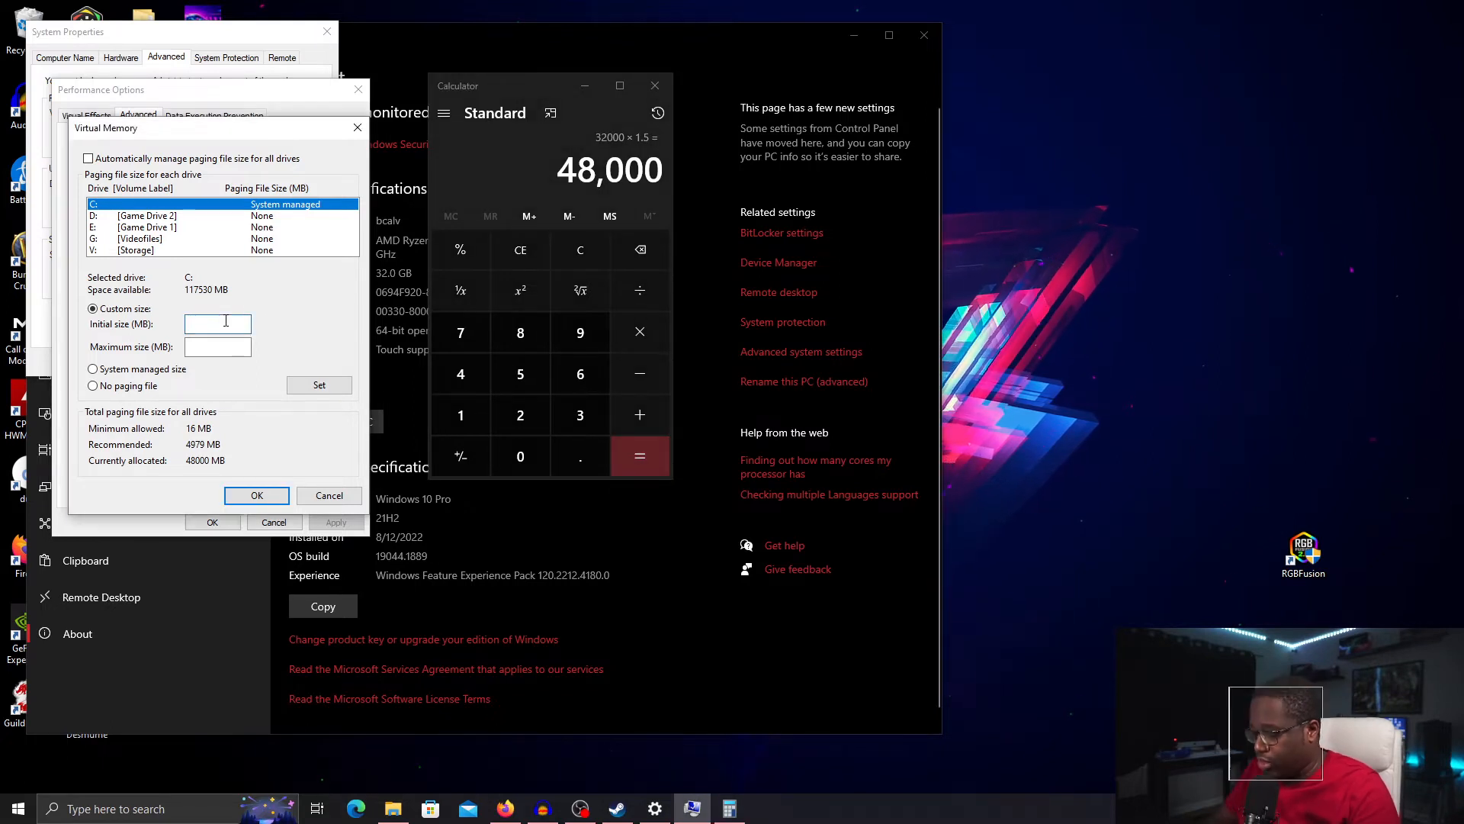
{"action": "type", "text": "48000"}
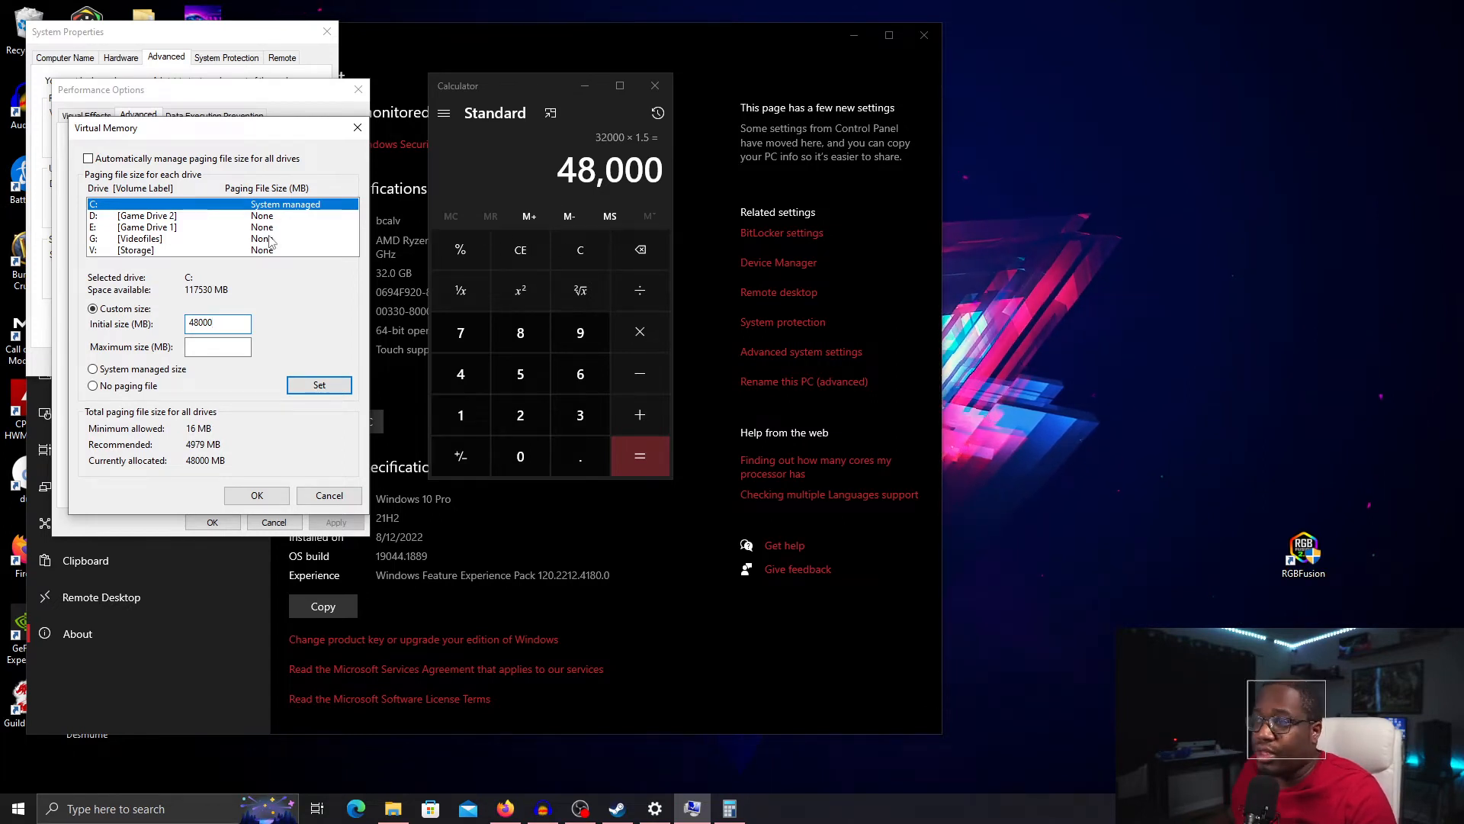
Step: Compute 32000 × 3 = 96,000 and enter 96000 MB as the maximum size
{"action": "left_click", "coordinate": [216, 323]}
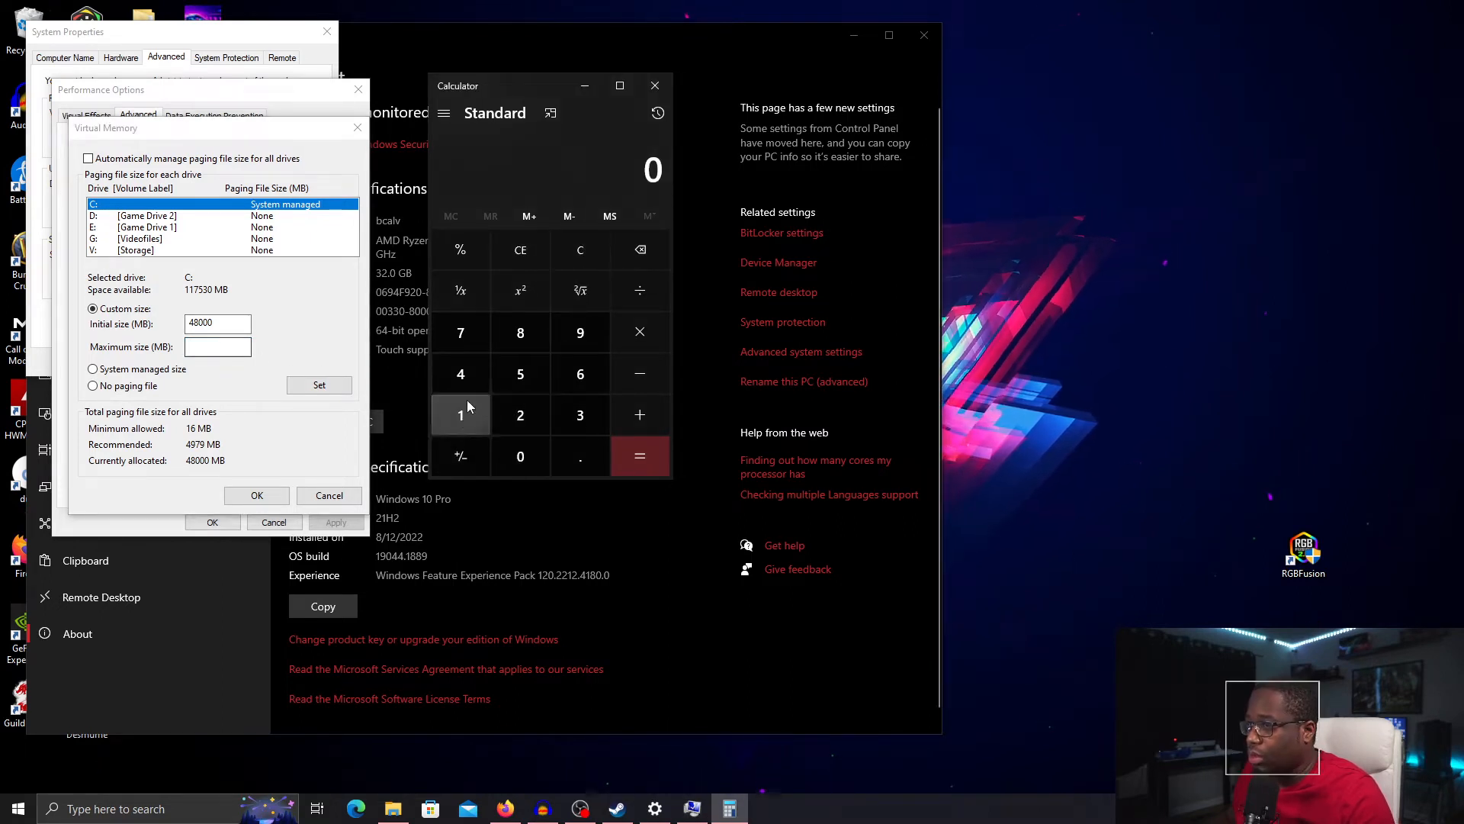
{"action": "left_click", "coordinate": [520, 415]}
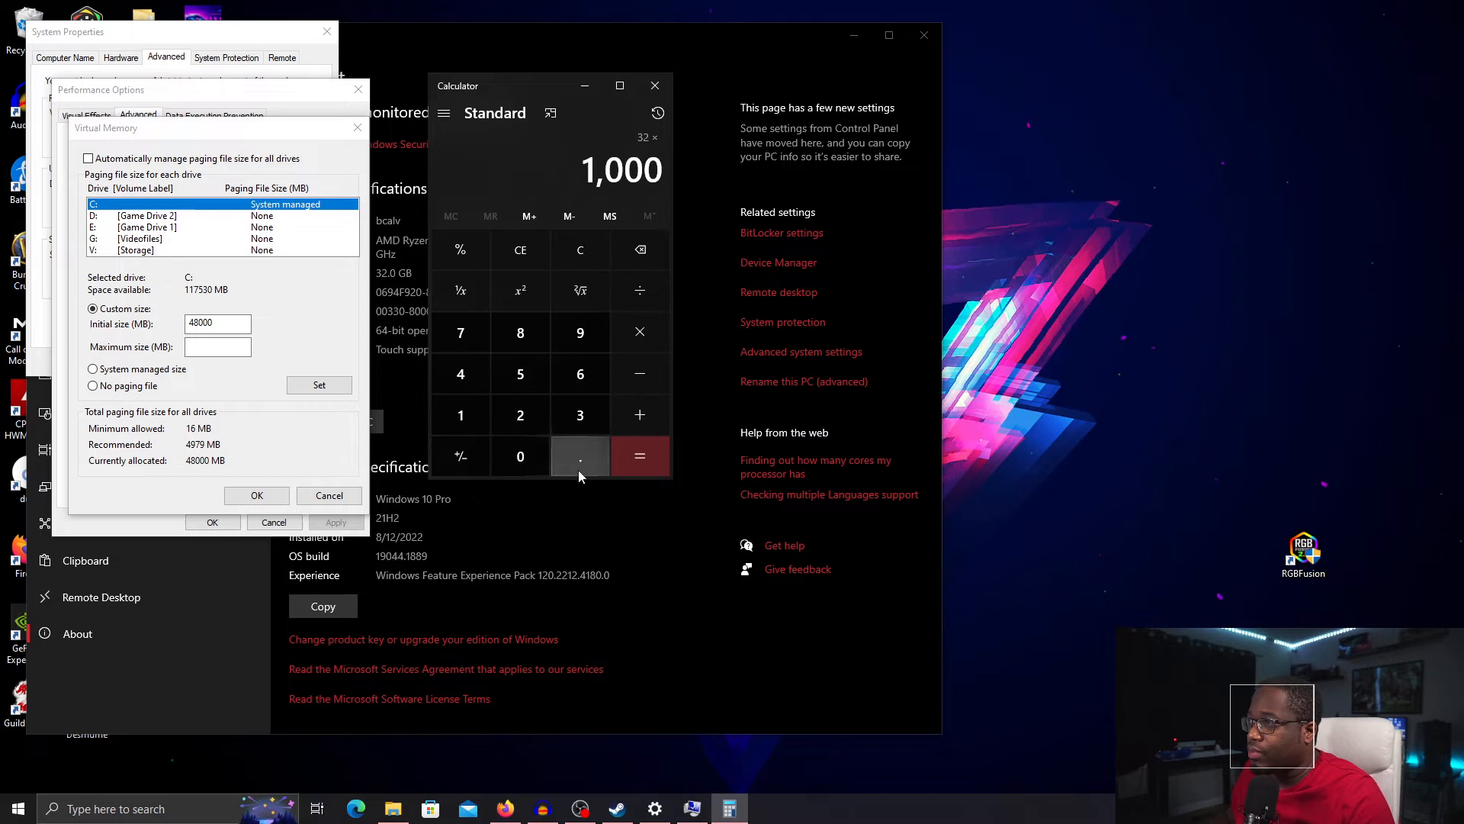
{"action": "left_click", "coordinate": [639, 456]}
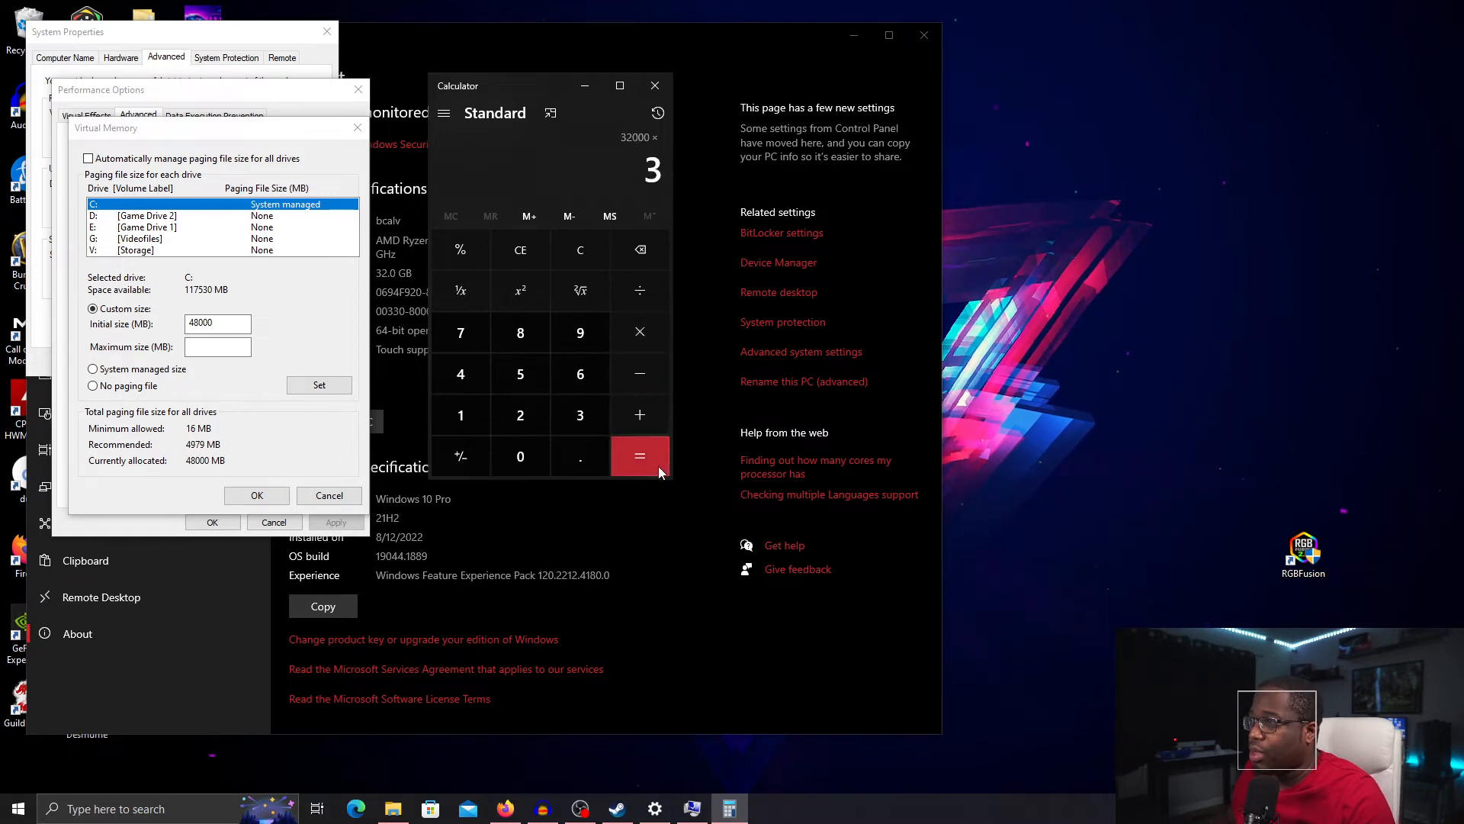
{"action": "left_click", "coordinate": [639, 456]}
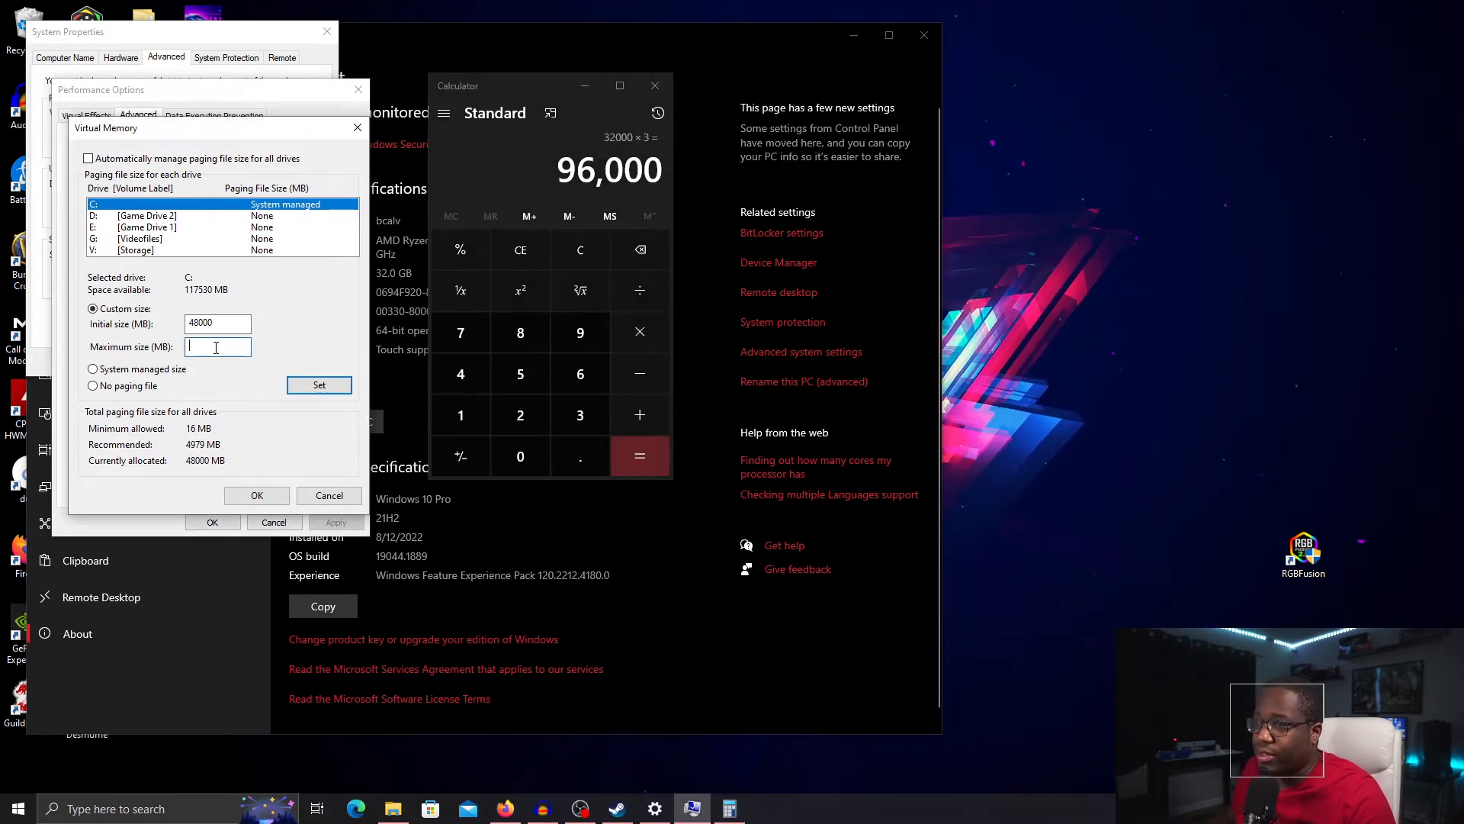
{"action": "type", "text": "96000"}
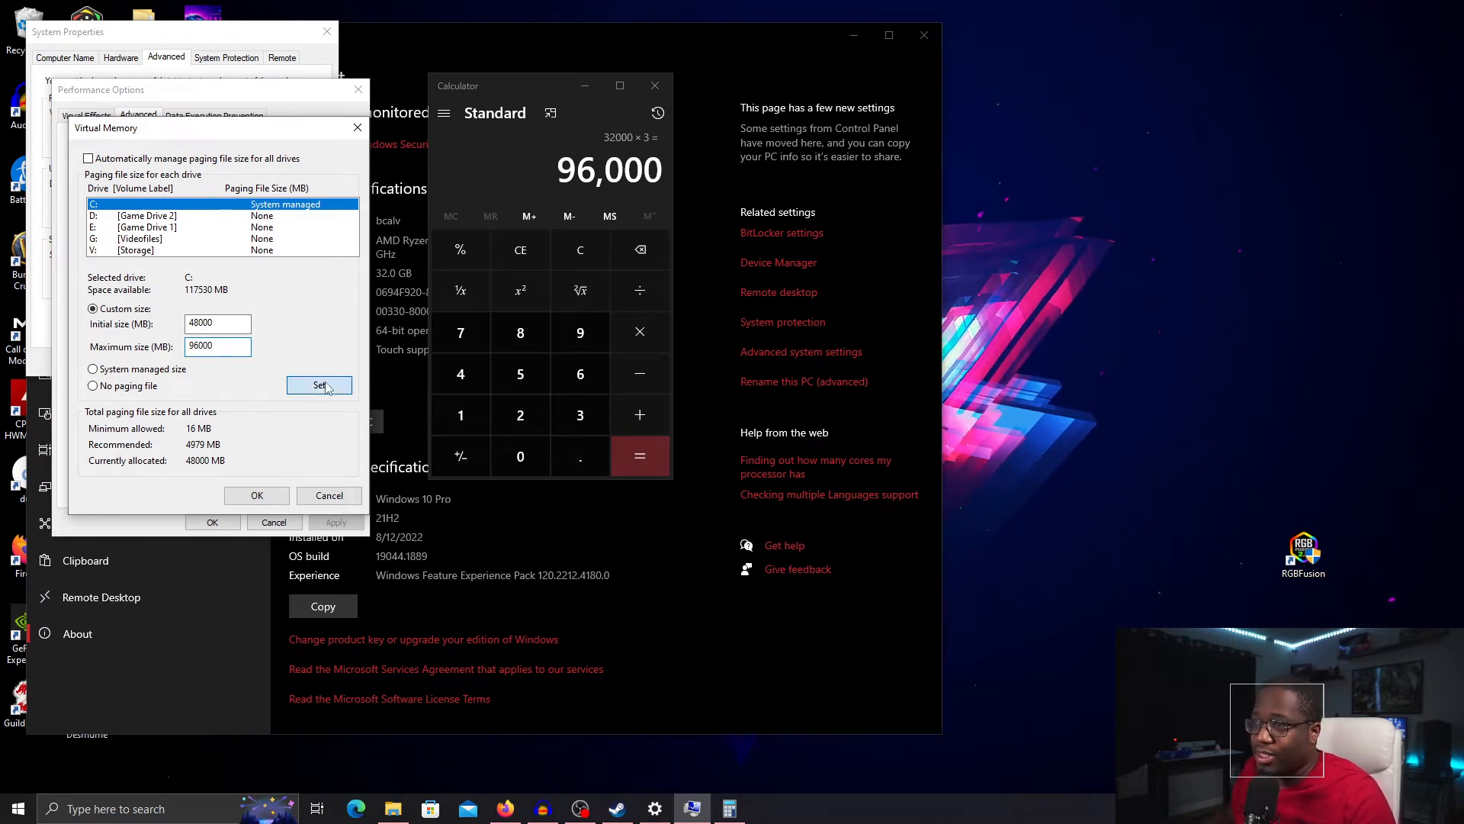
Step: Set the 48000–96000 MB paging file on drive C and confirm out of System Properties
{"action": "left_click", "coordinate": [318, 384]}
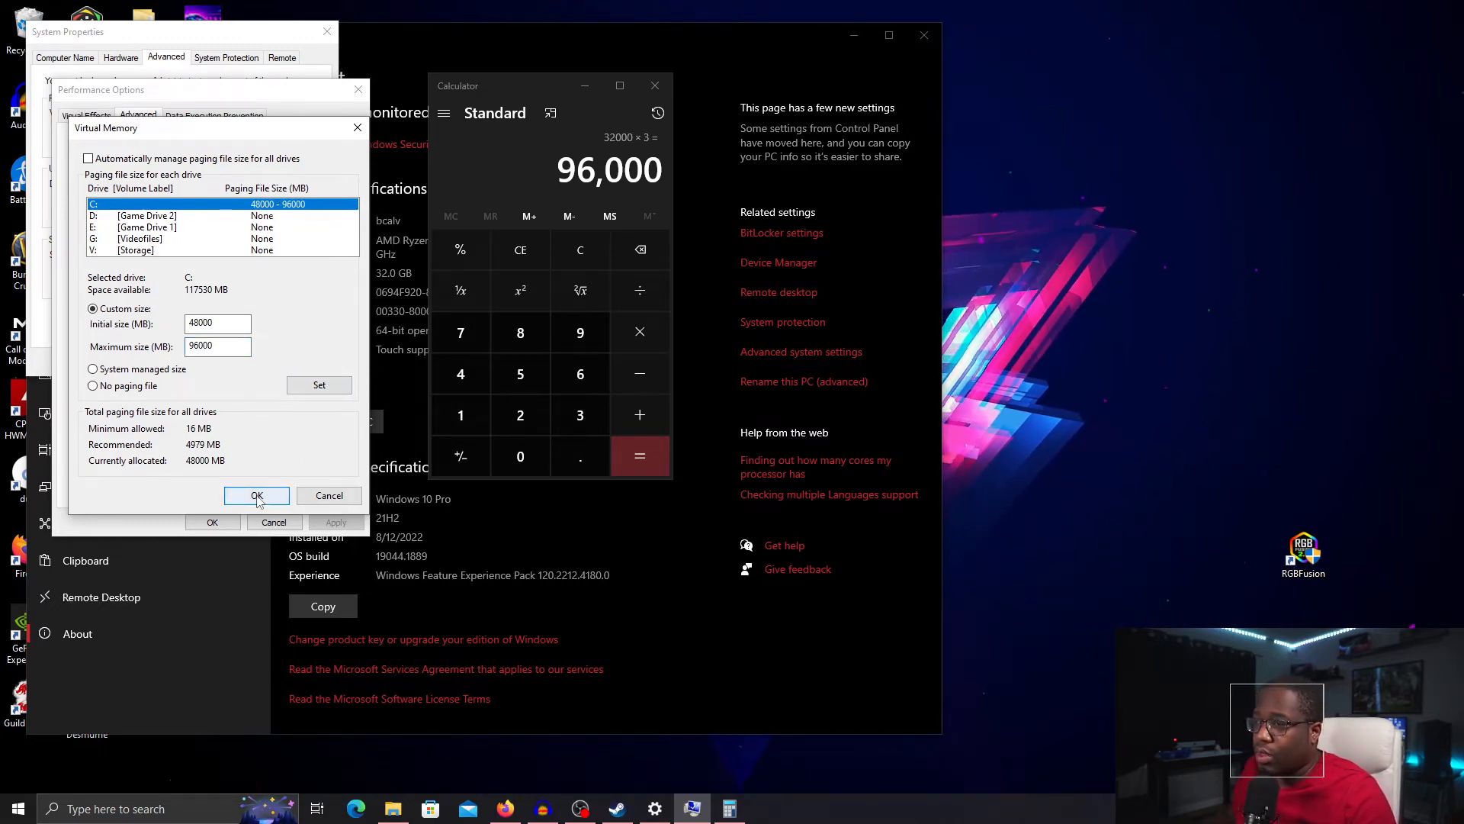
{"action": "left_click", "coordinate": [256, 494]}
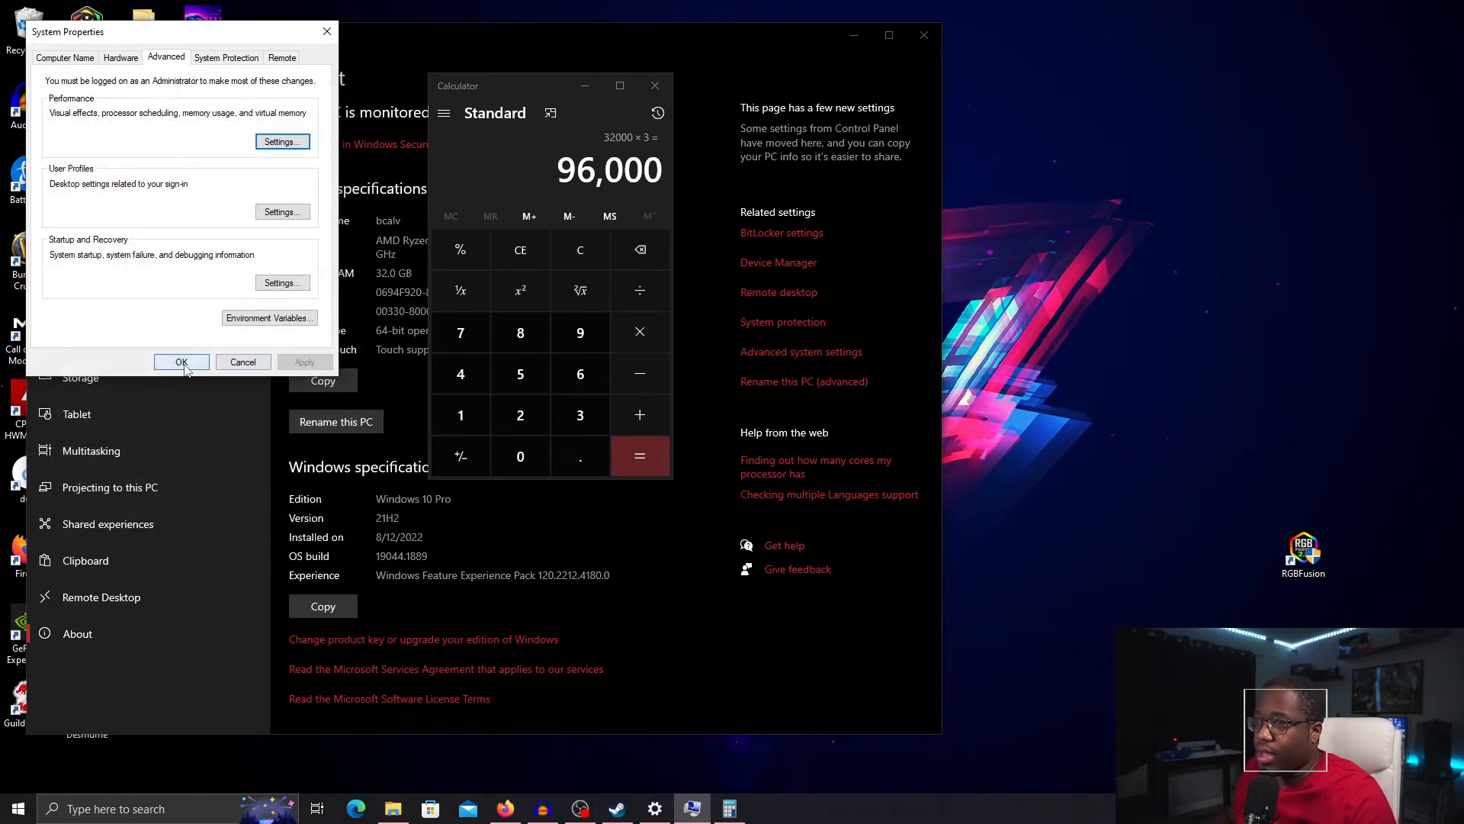
{"action": "left_click", "coordinate": [181, 362]}
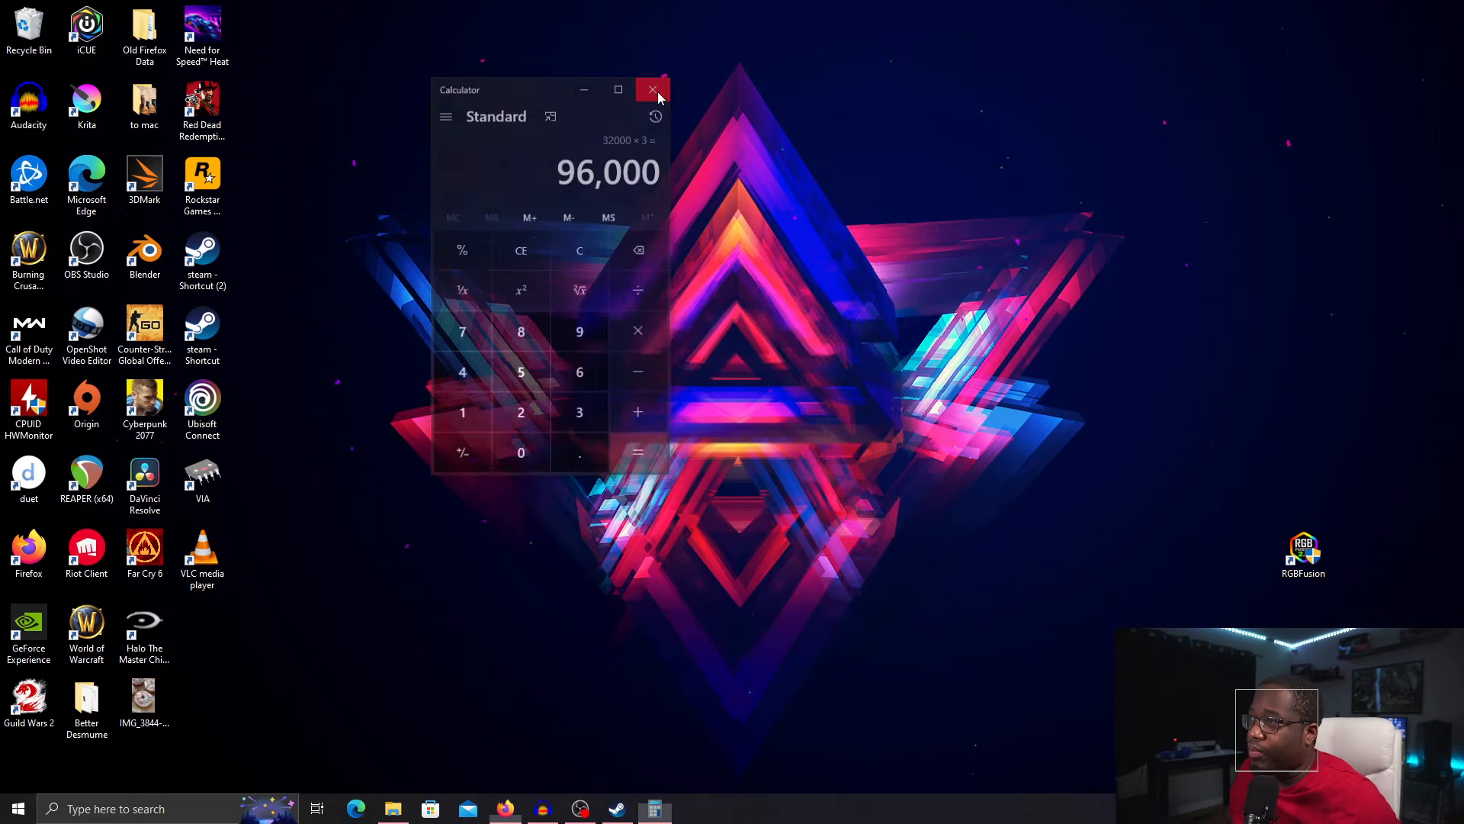
Step: Close Calculator and reach the Documents folder from the Start menu
{"action": "left_click", "coordinate": [652, 90]}
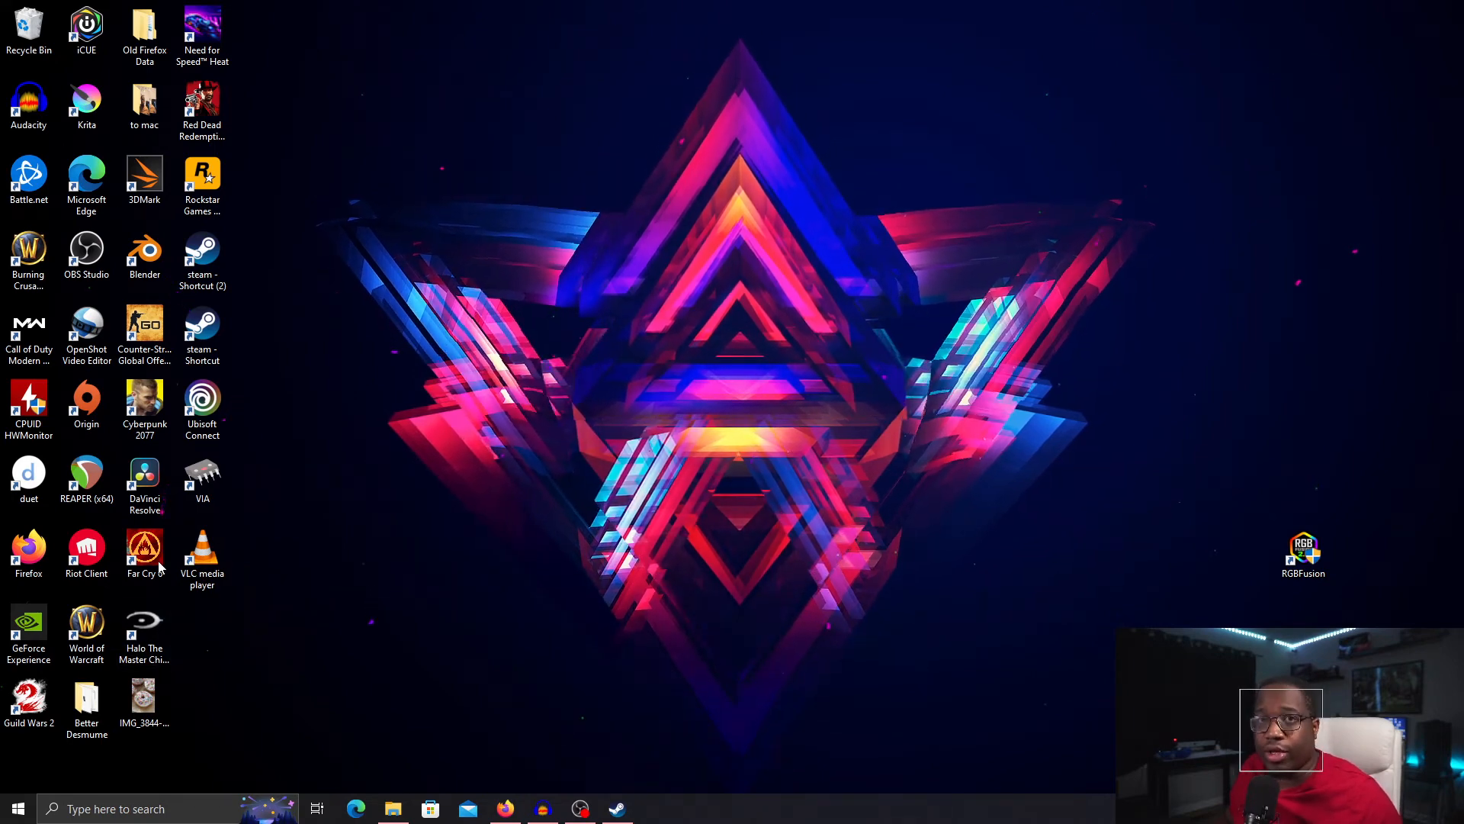
{"action": "left_click", "coordinate": [15, 808]}
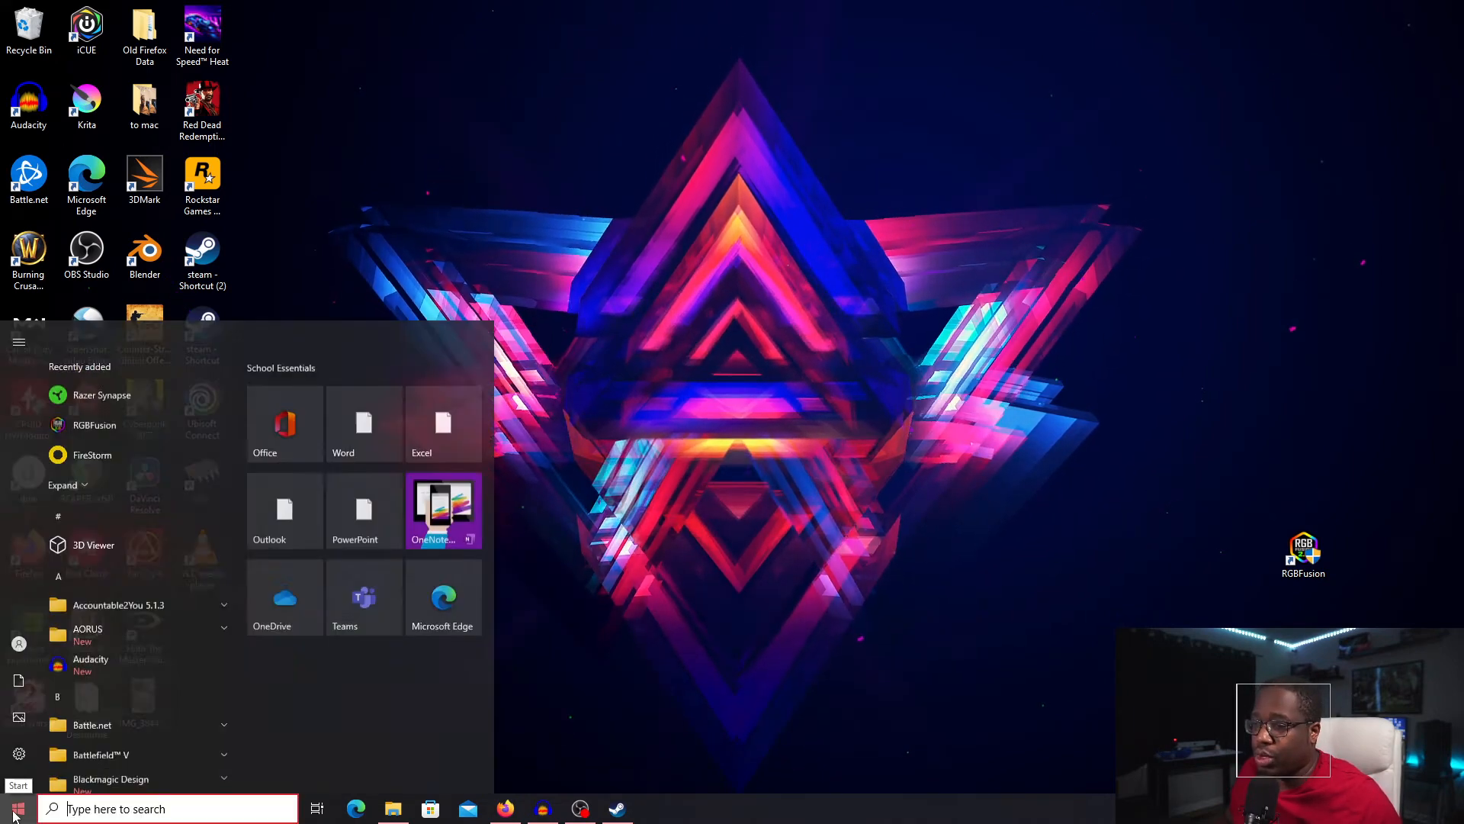
{"action": "left_click", "coordinate": [18, 326]}
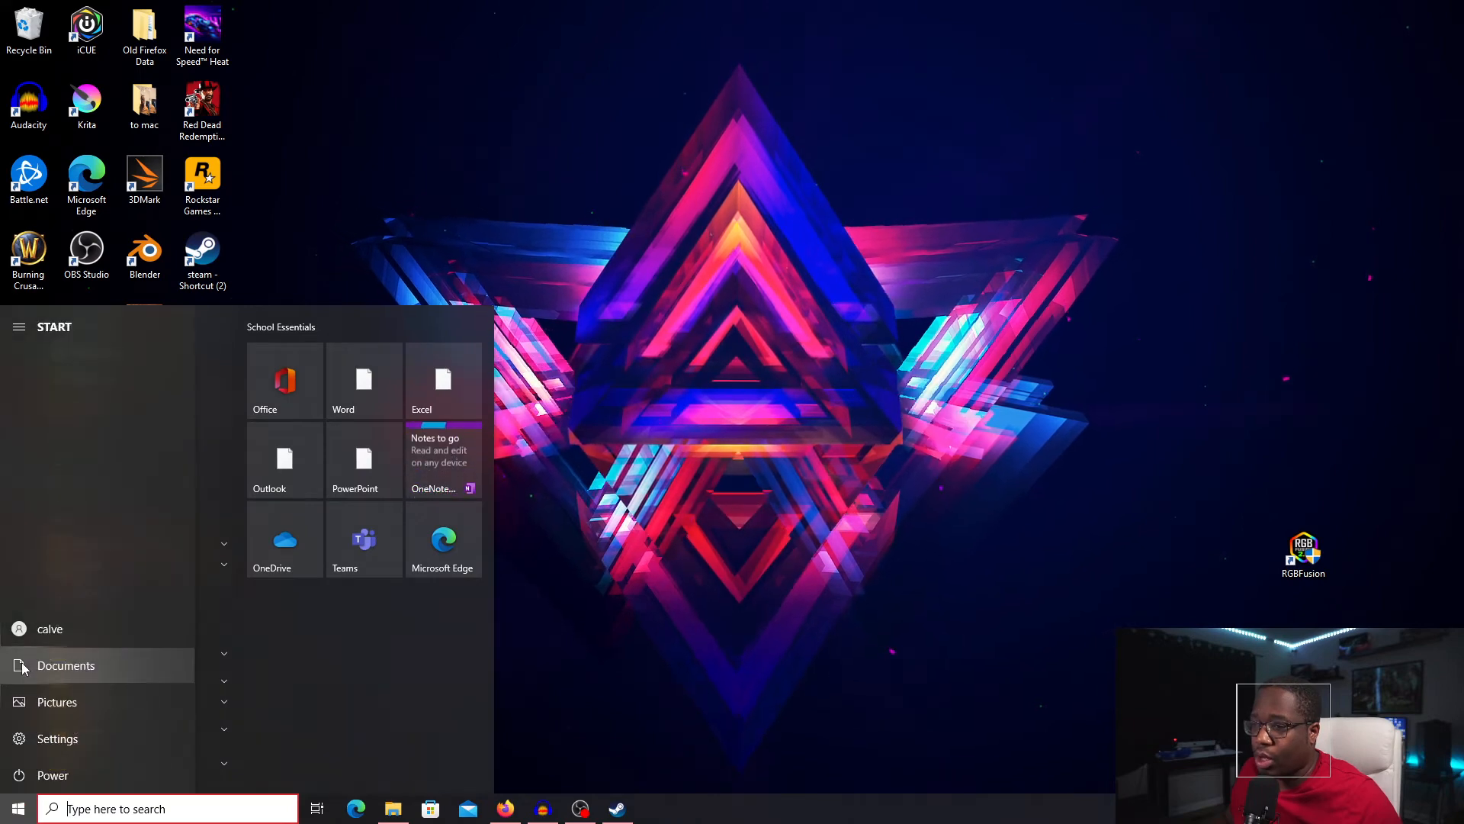
{"action": "left_click", "coordinate": [65, 665]}
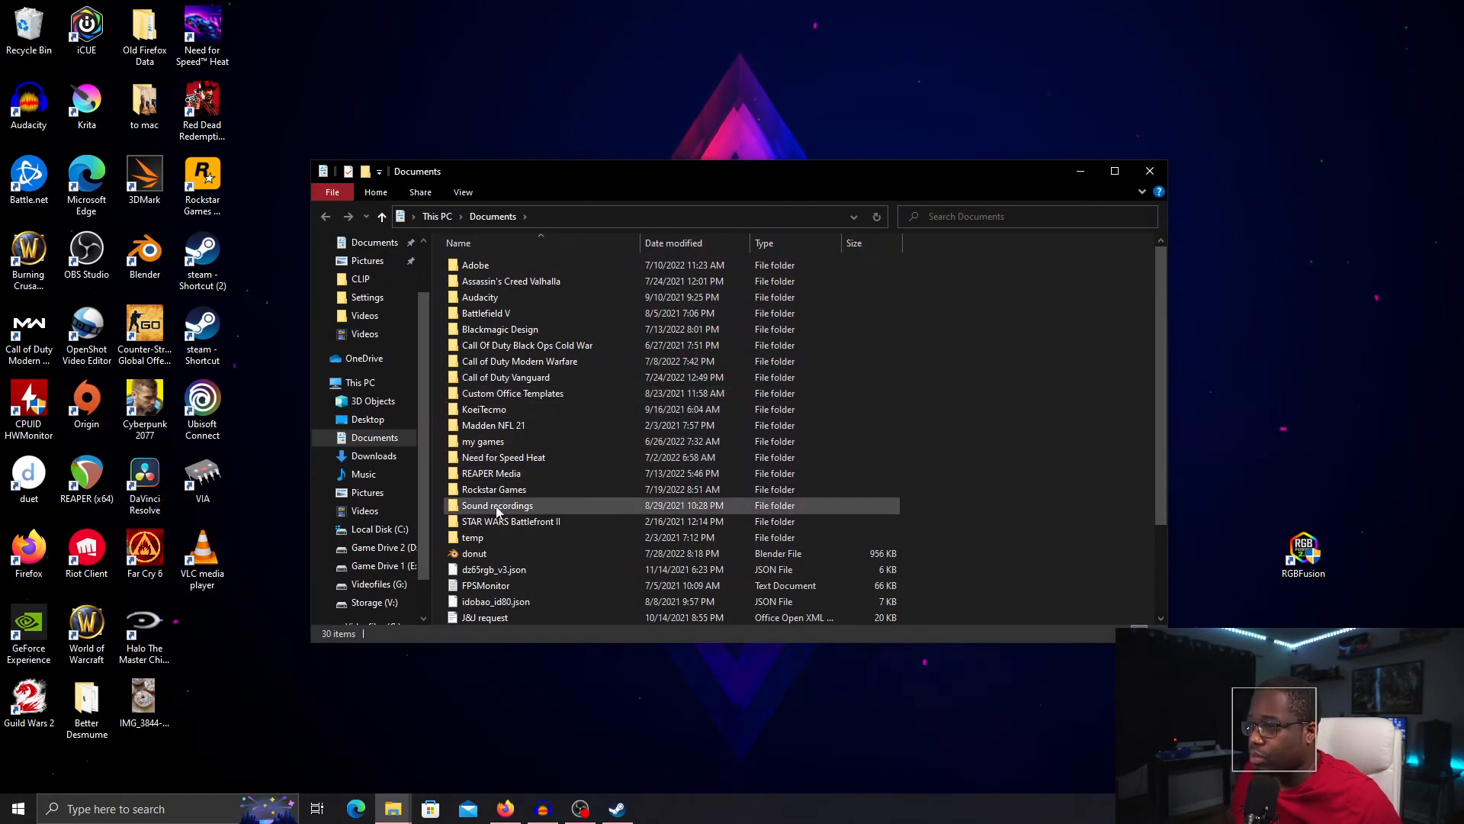
Step: Browse to Rockstar Games\Red Dead Redemption 2\Settings and bring up the system file's actions
{"action": "double_click", "coordinate": [493, 490]}
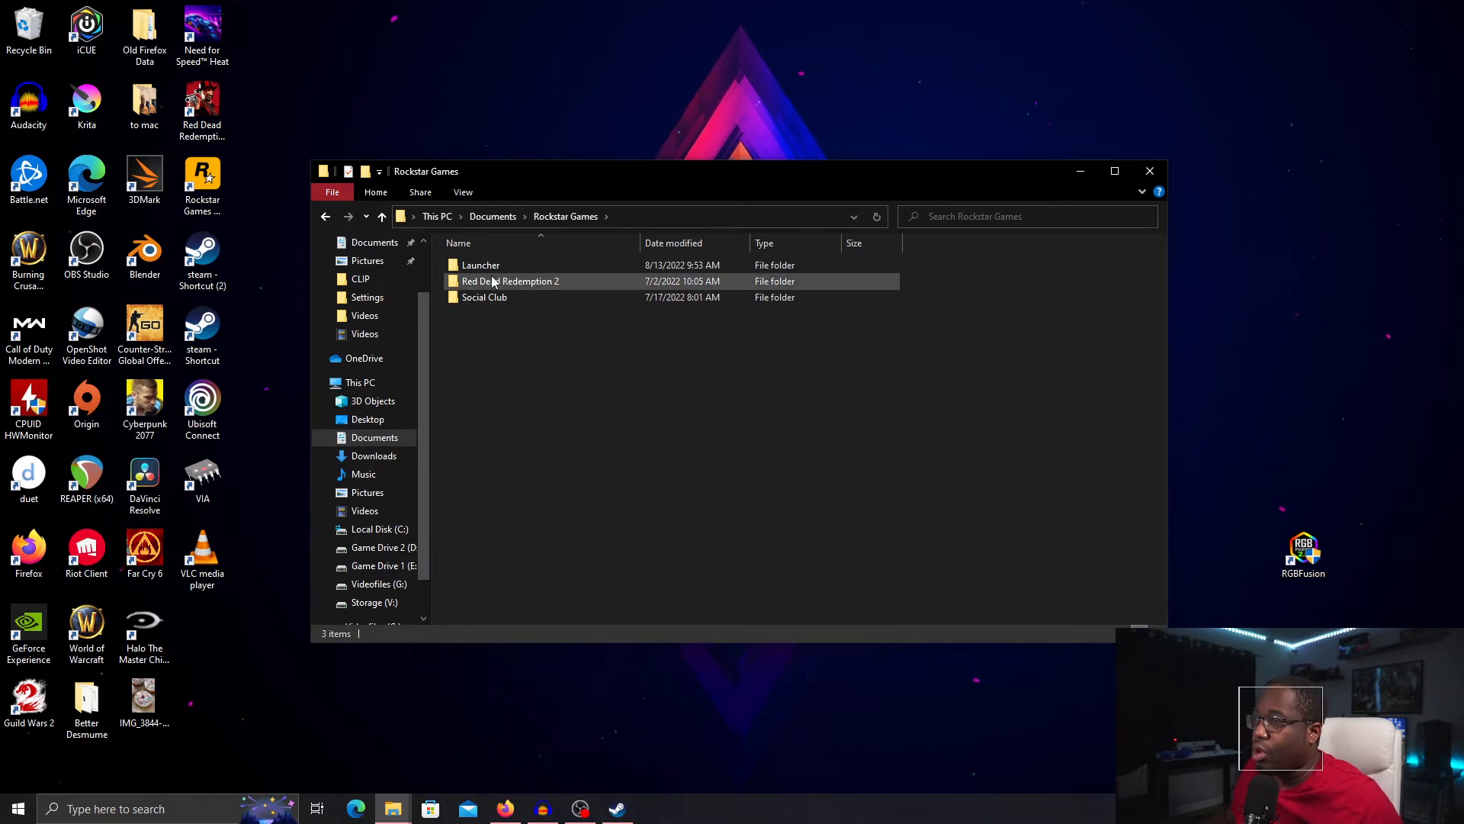
{"action": "double_click", "coordinate": [511, 281]}
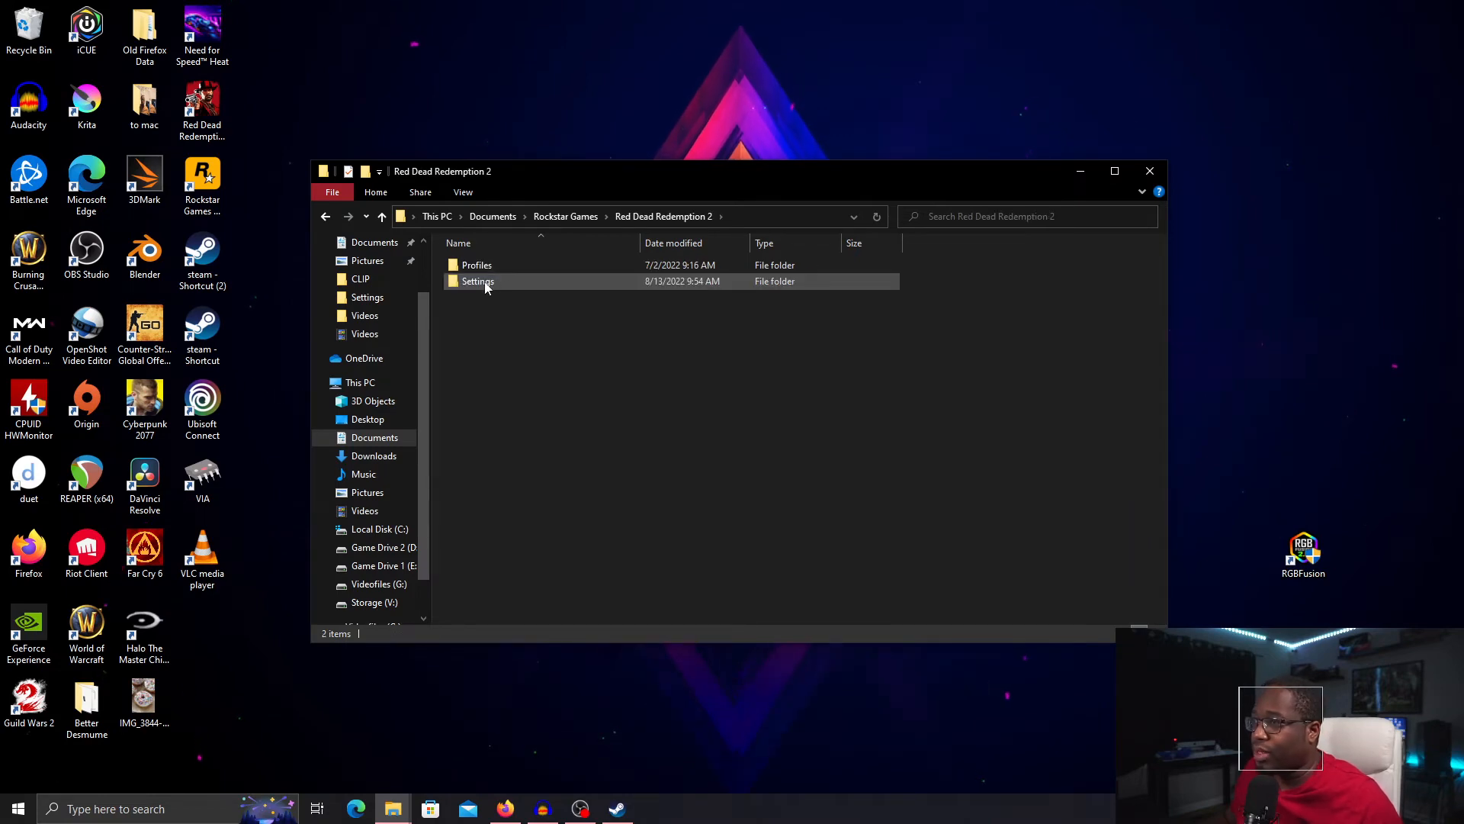
{"action": "double_click", "coordinate": [477, 281]}
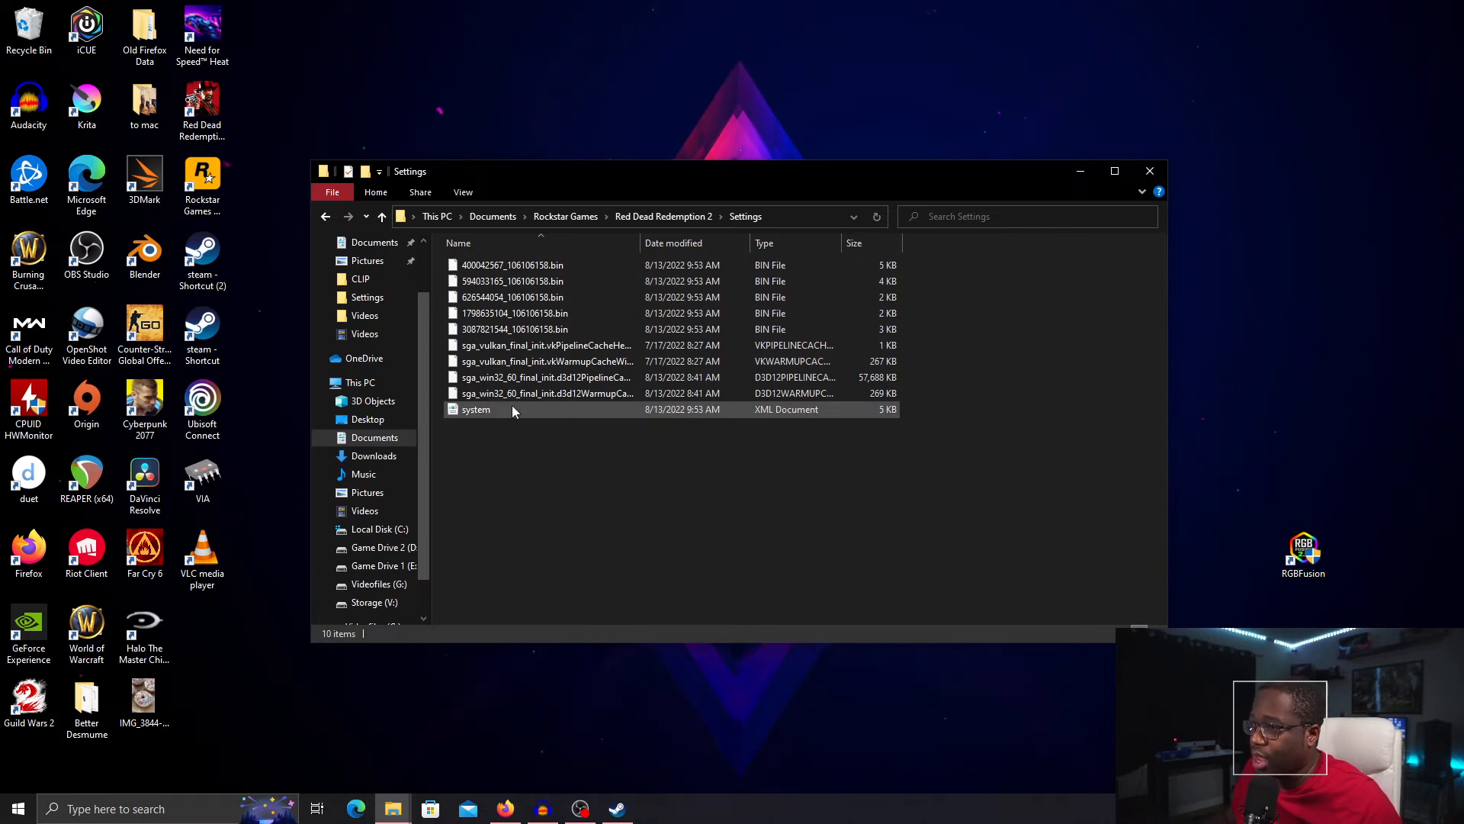
{"action": "right_click", "coordinate": [476, 409]}
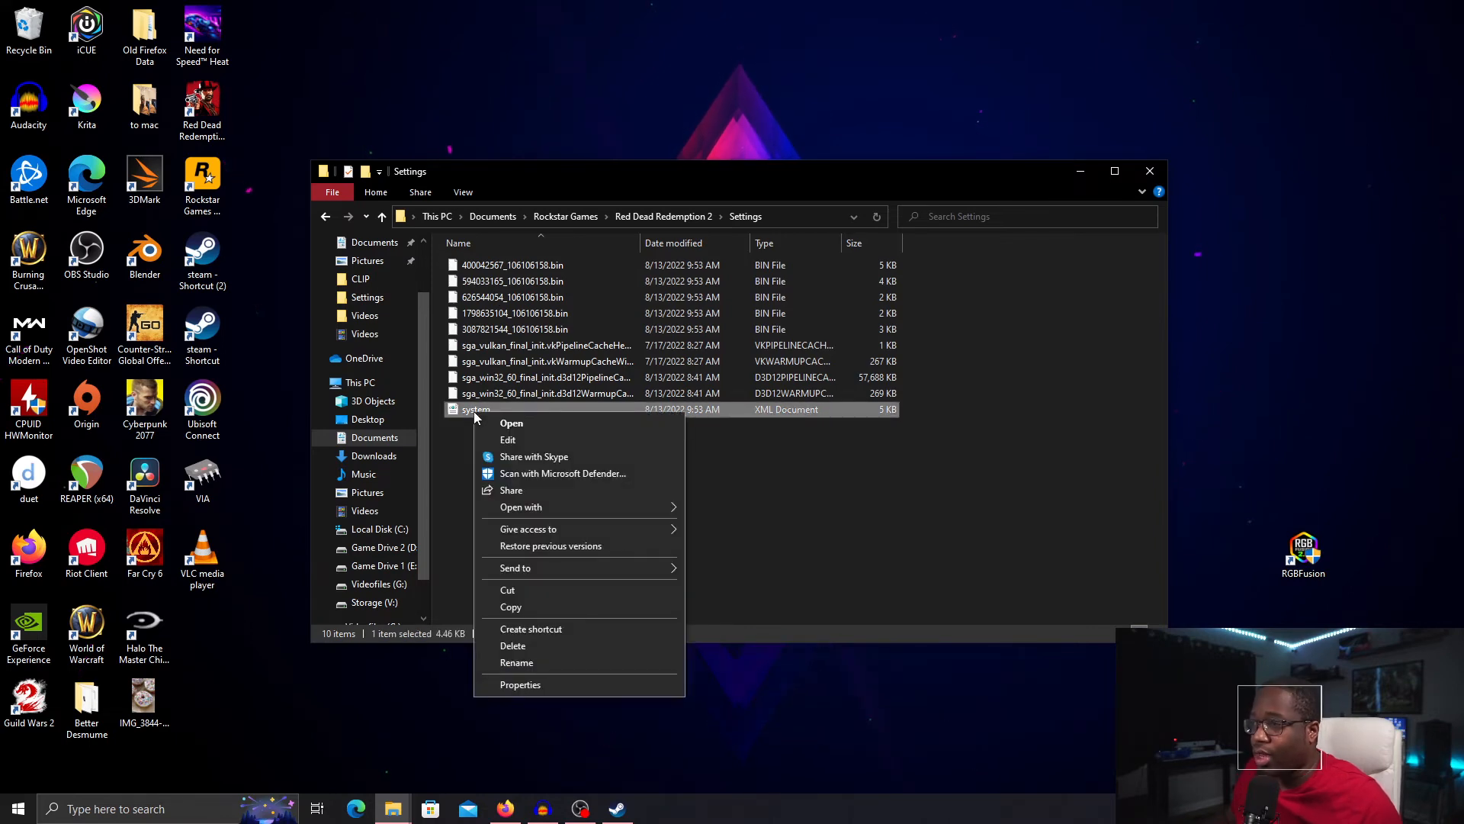
Step: Edit system.xml in Notepad and locate the kSettingAPI_DX12 line by searching 'api'
{"action": "left_click", "coordinate": [511, 423]}
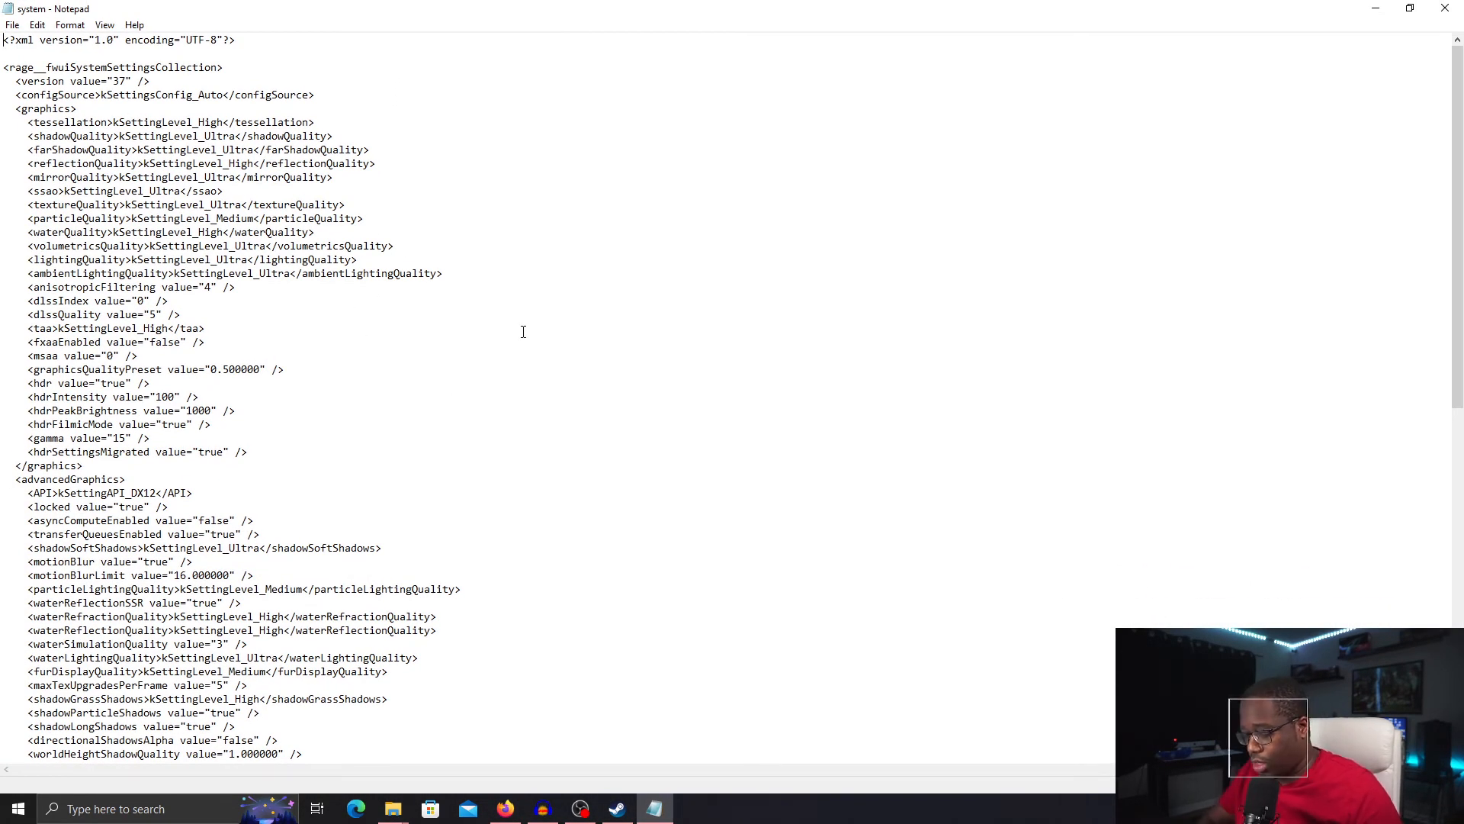
{"action": "key", "text": "Ctrl+f"}
{"action": "type", "text": "api"}
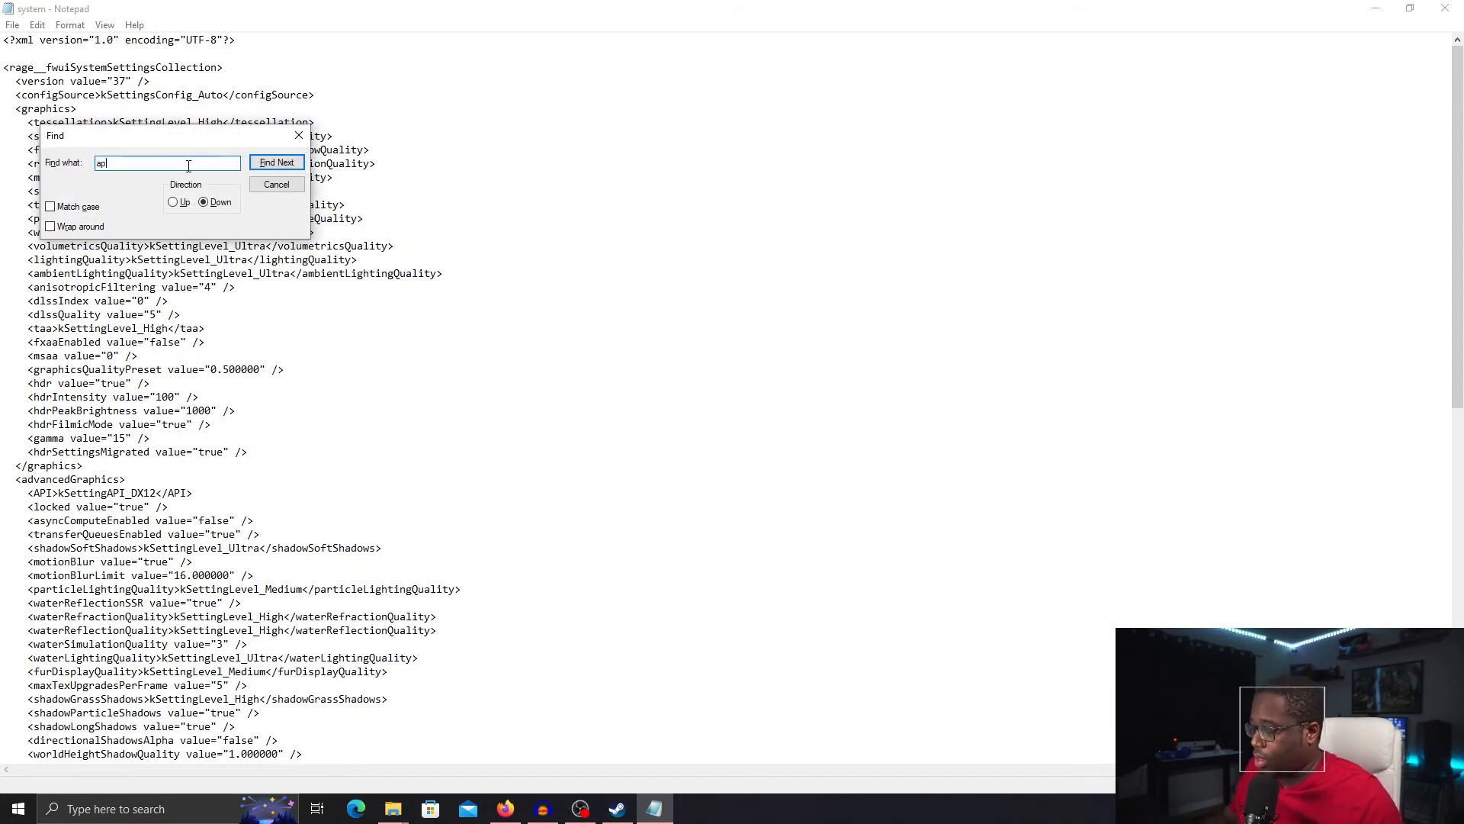
{"action": "left_click", "coordinate": [276, 162]}
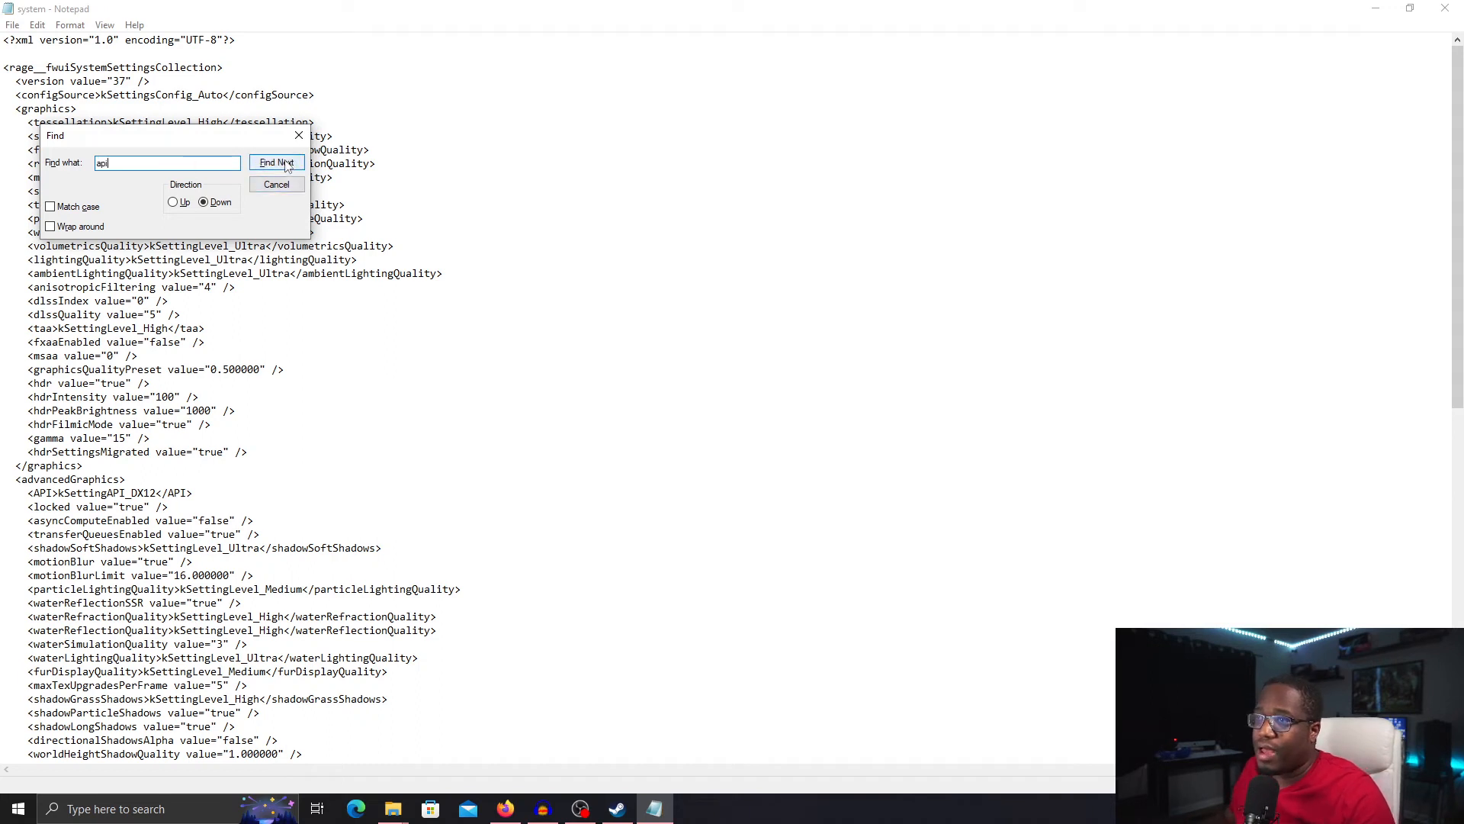
{"action": "left_click", "coordinate": [276, 162]}
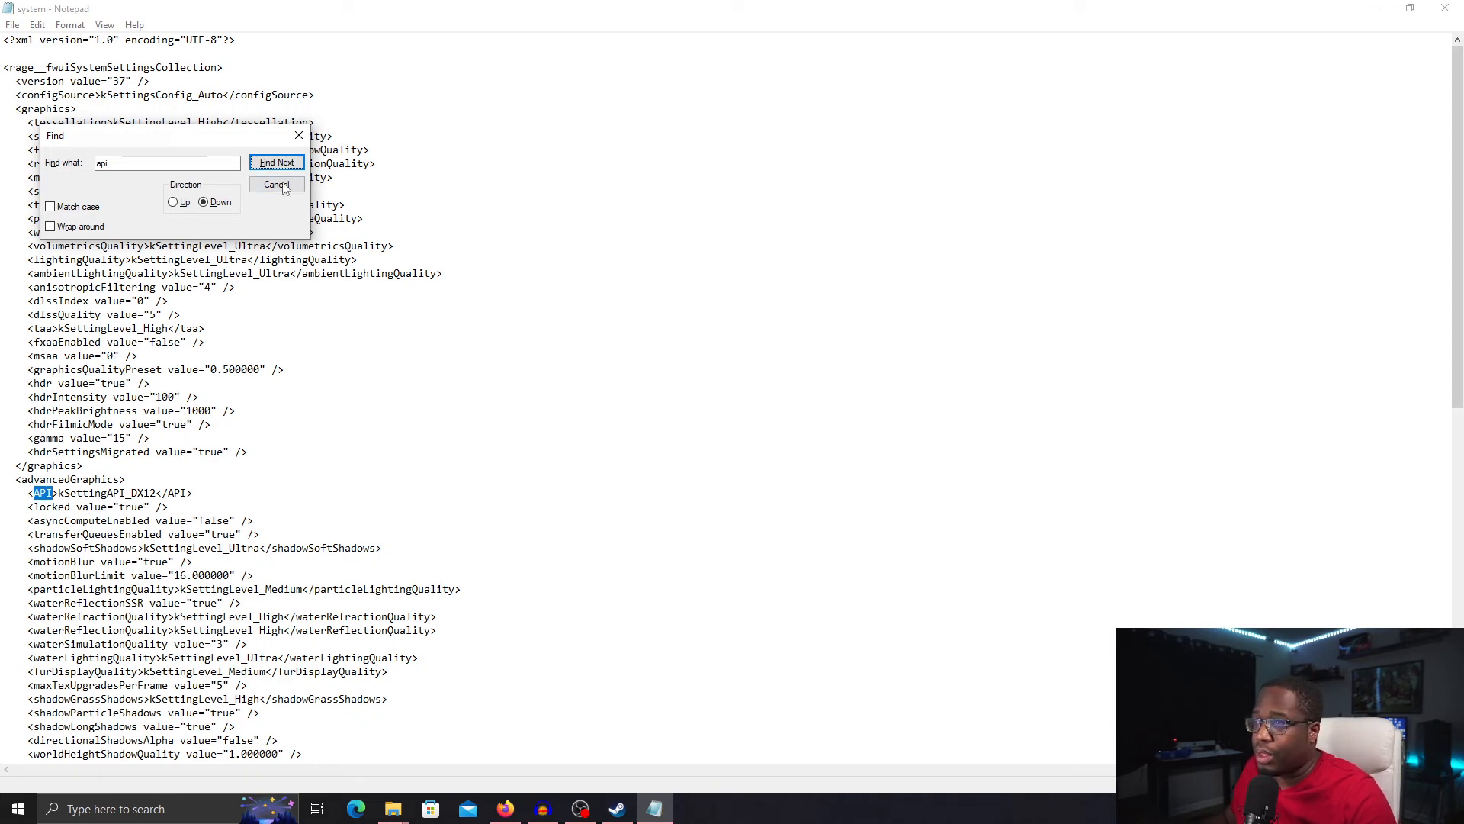
{"action": "left_click", "coordinate": [276, 185]}
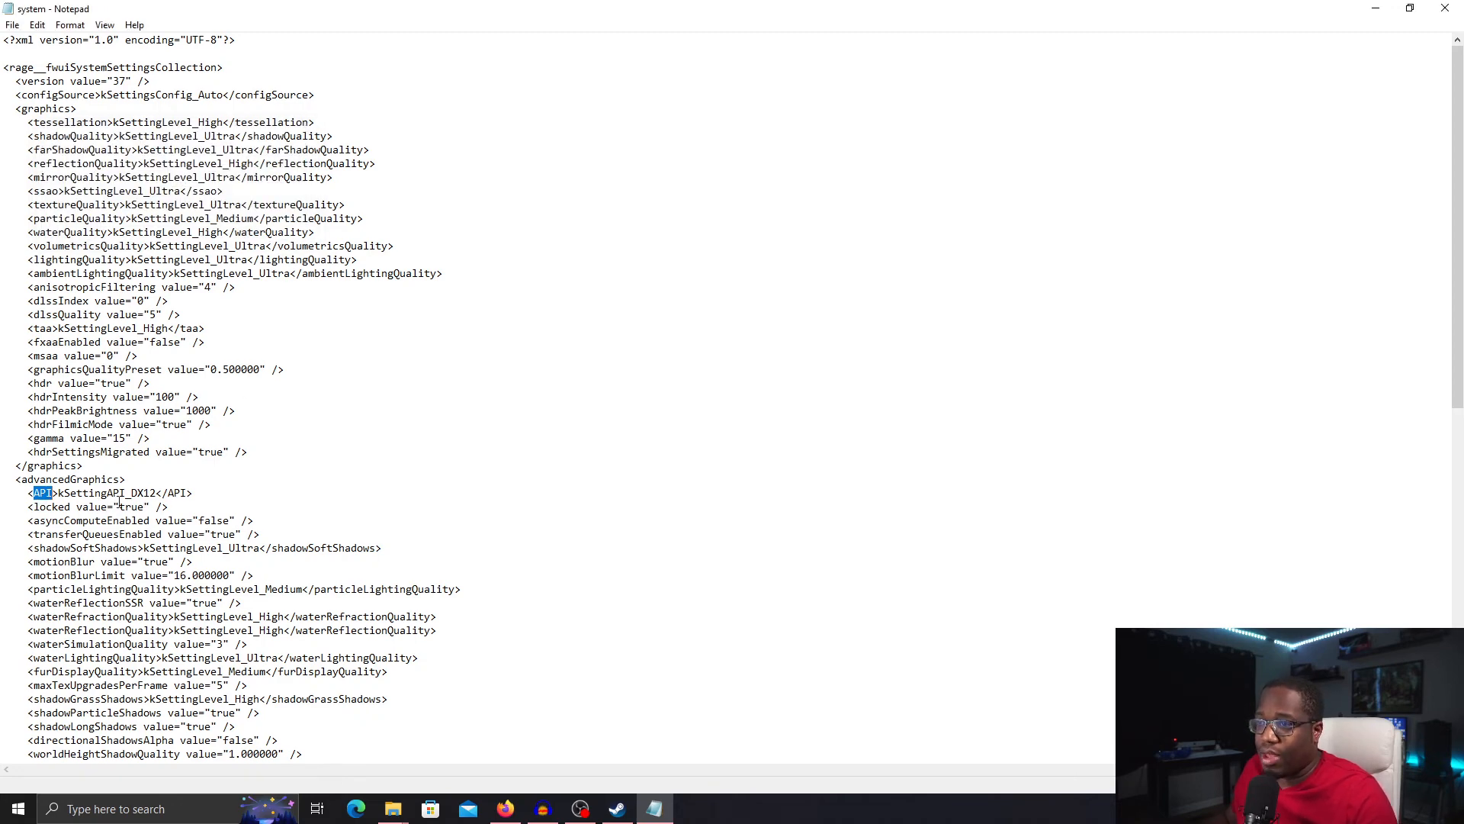
Step: Change the API value to Vulkan, then revert it to kSettingAPI_DX12
{"action": "double_click", "coordinate": [142, 492]}
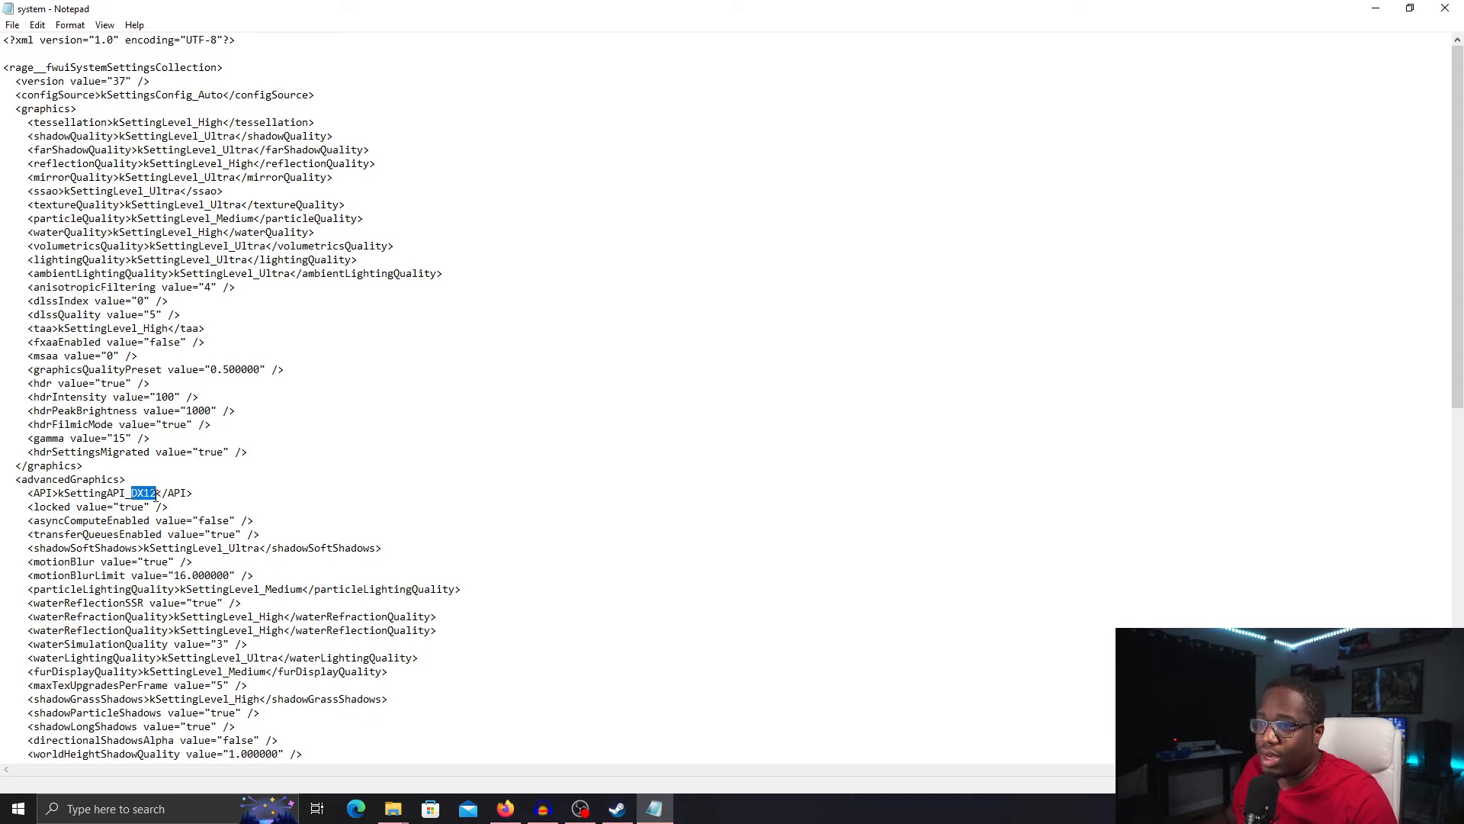
{"action": "type", "text": "Vk"}
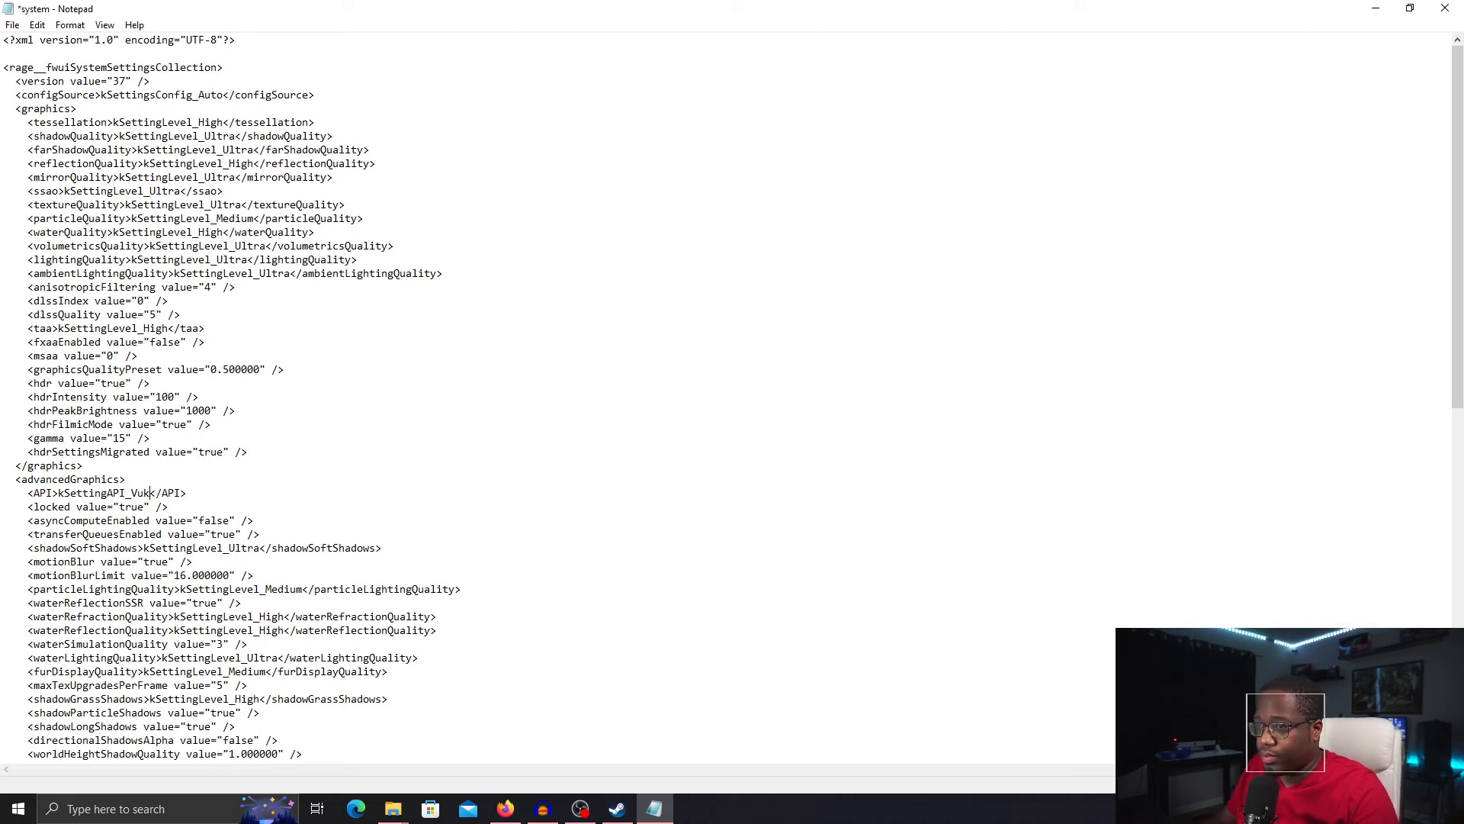
{"action": "type", "text": "lan"}
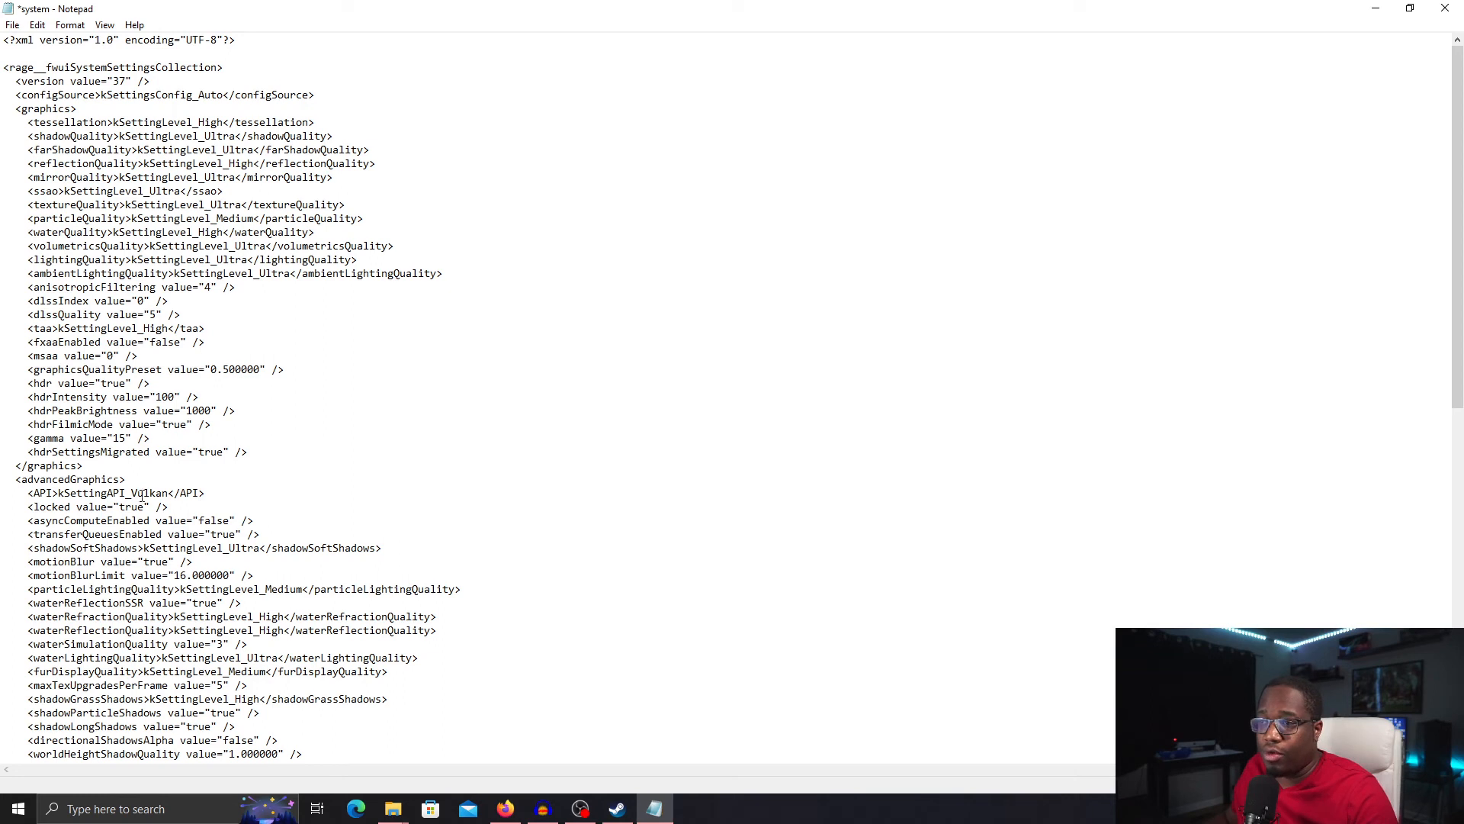
{"action": "double_click", "coordinate": [146, 493]}
{"action": "type", "text": "D"}
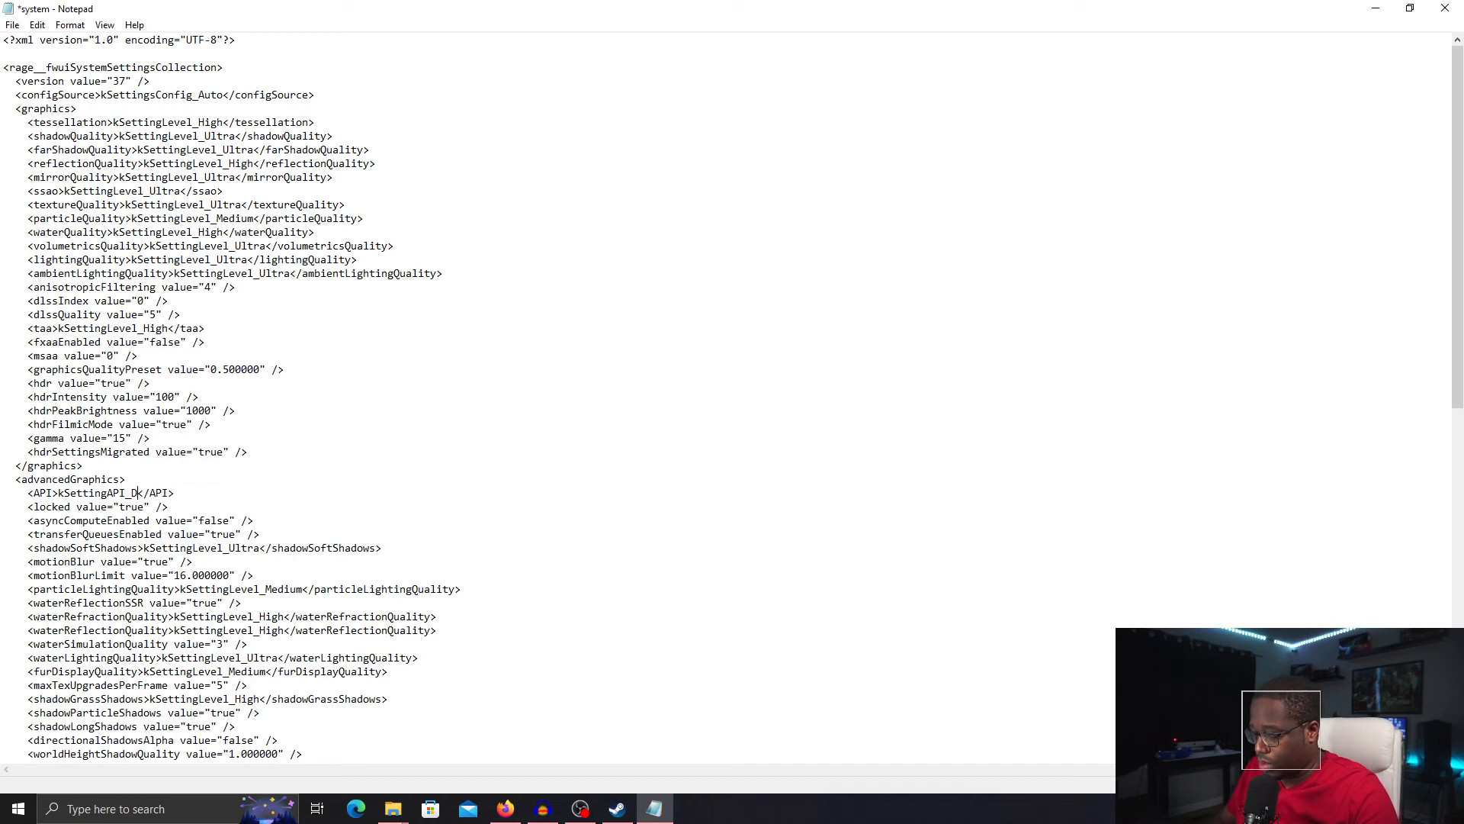
{"action": "type", "text": "X12"}
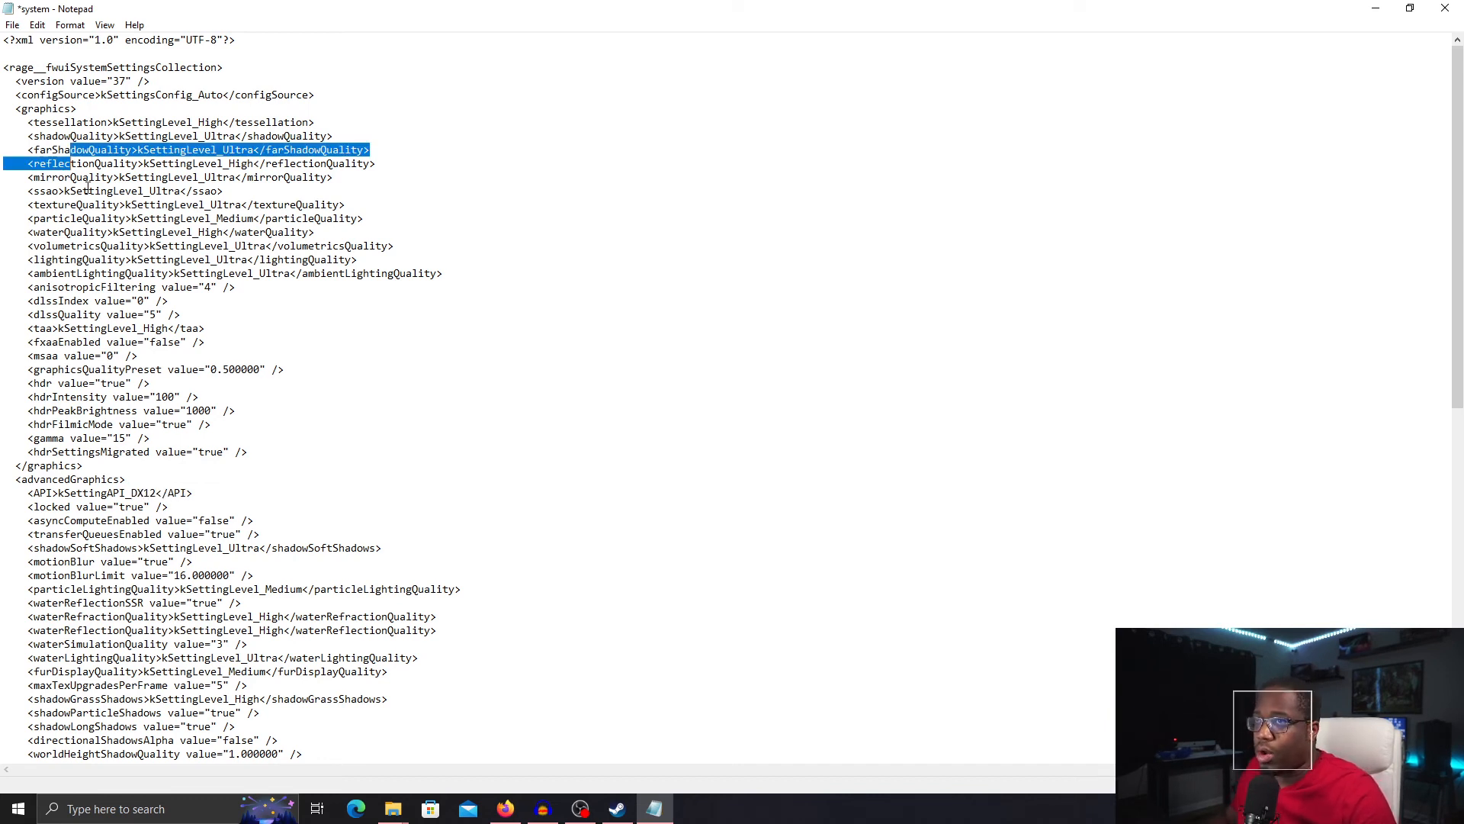
Step: Save the edited system.xml via Save As
{"action": "left_click", "coordinate": [12, 25]}
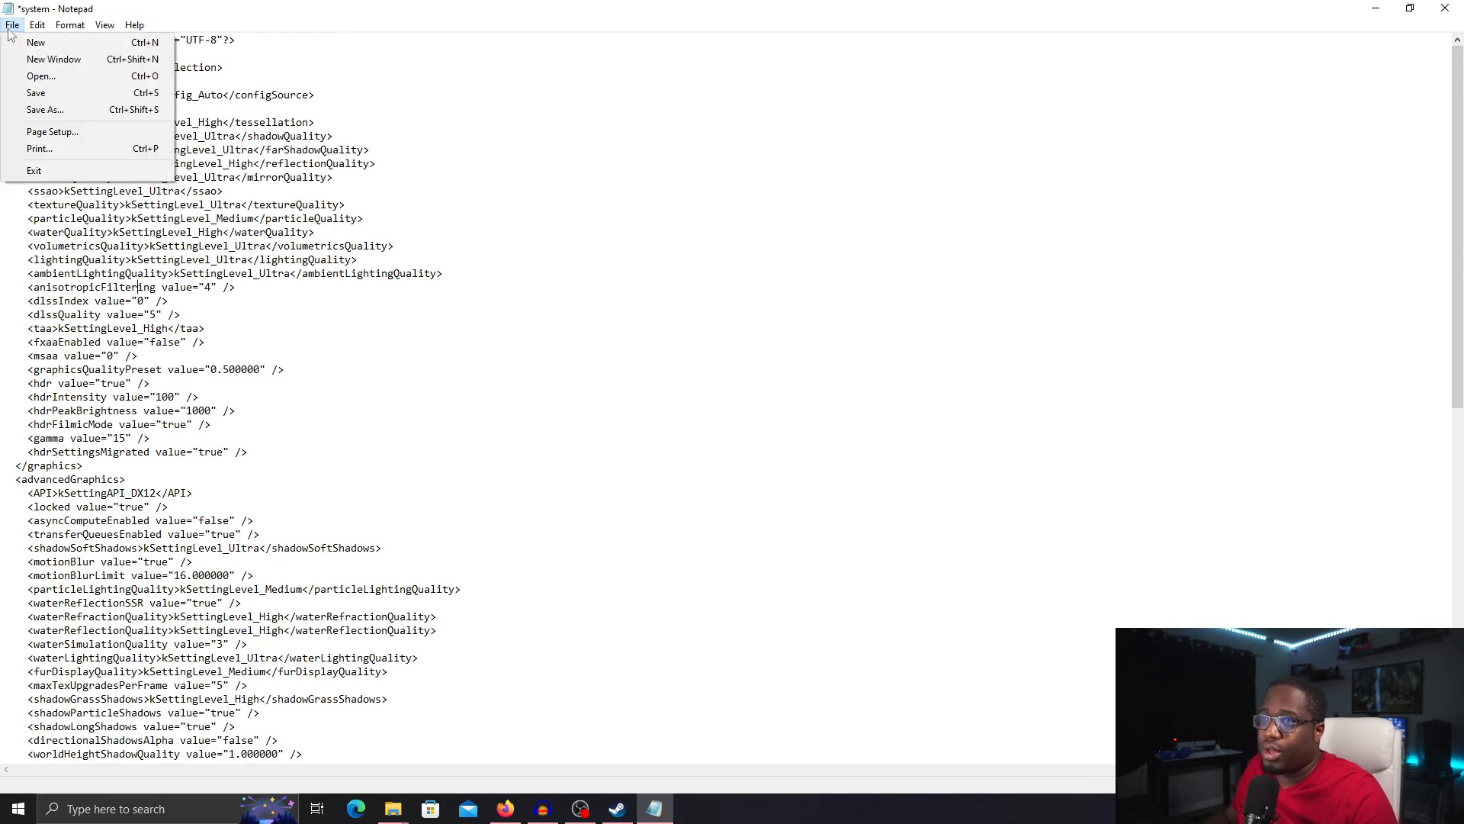
{"action": "left_click", "coordinate": [44, 110]}
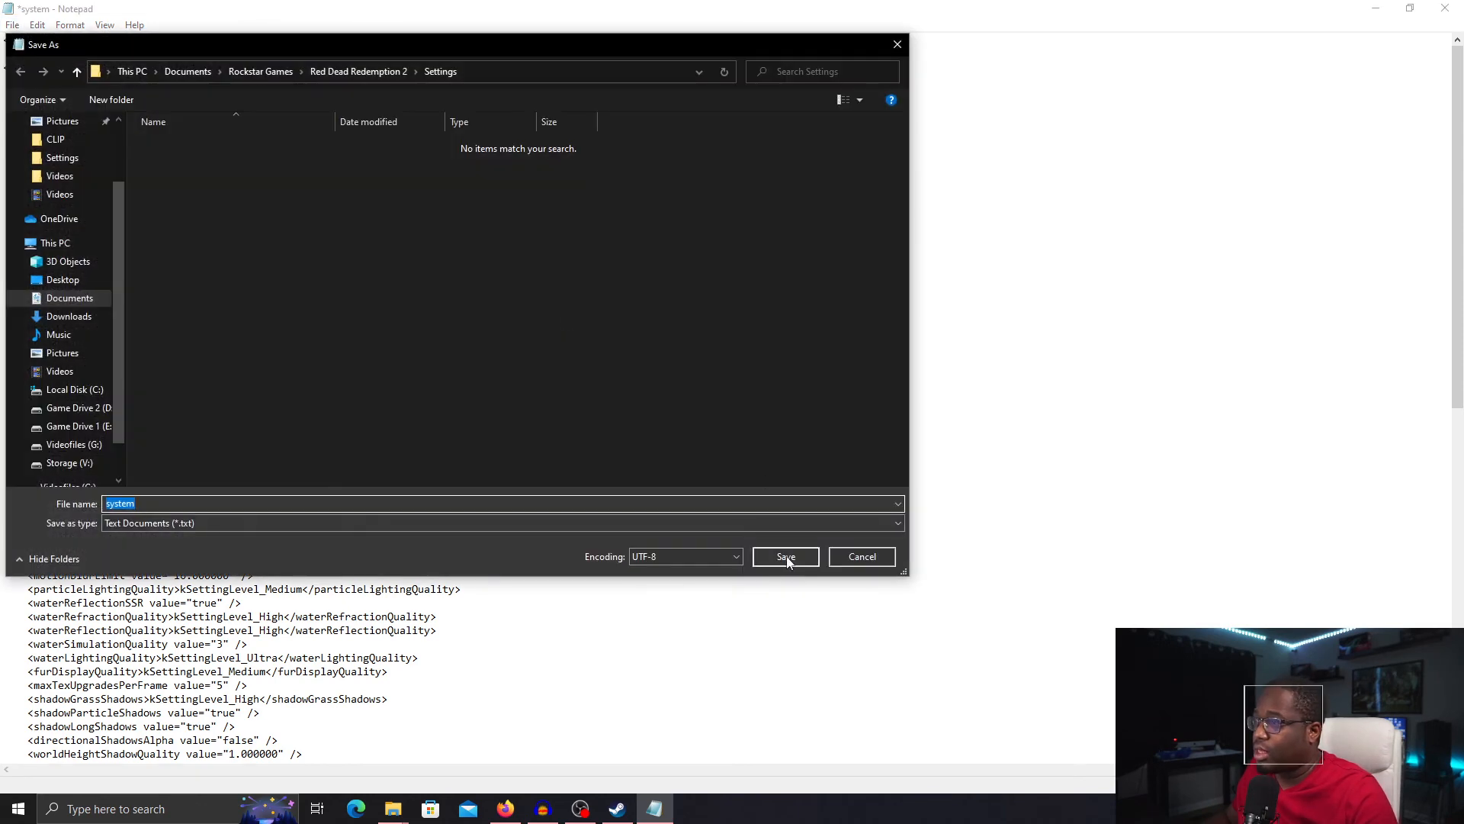
{"action": "left_click", "coordinate": [785, 557]}
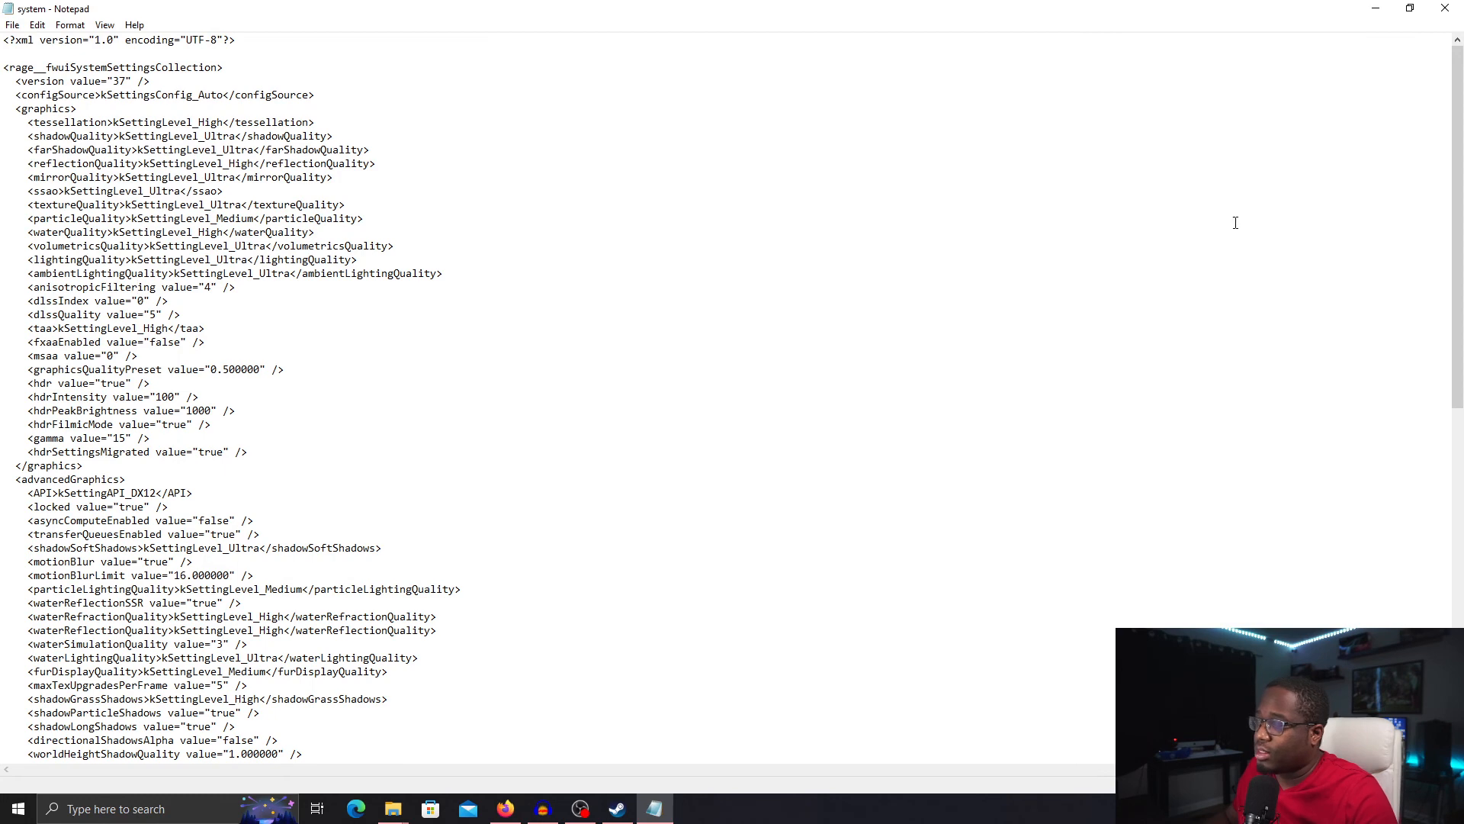